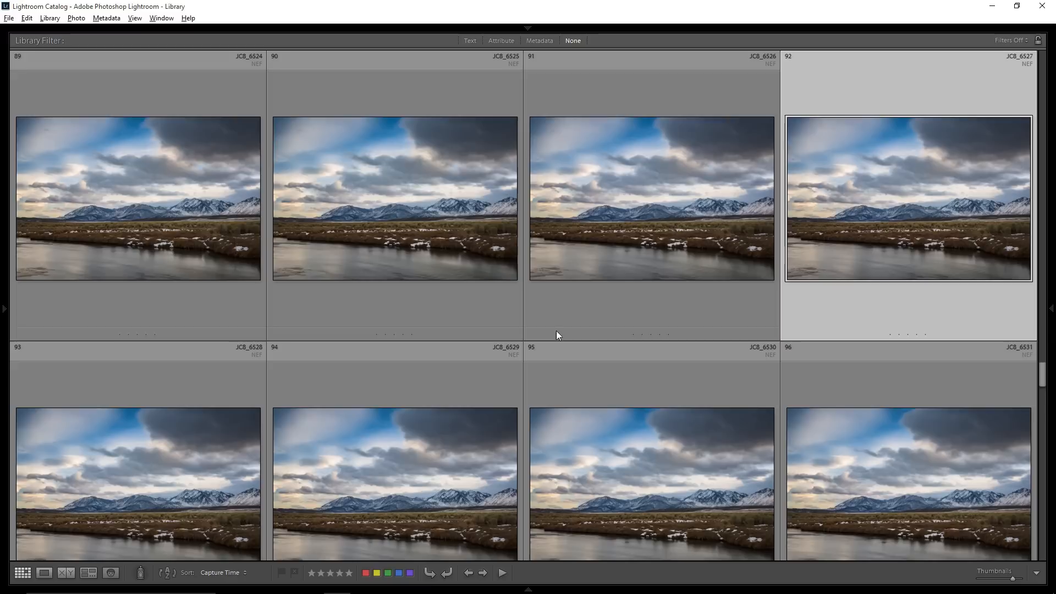
pyautogui.moveTo(722, 417)
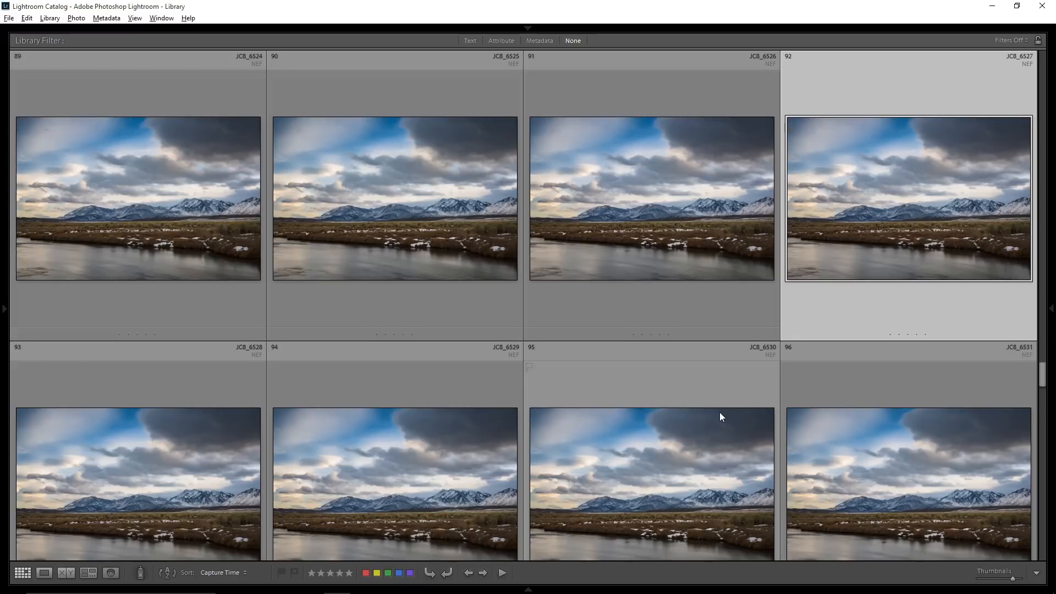
pyautogui.moveTo(721, 417)
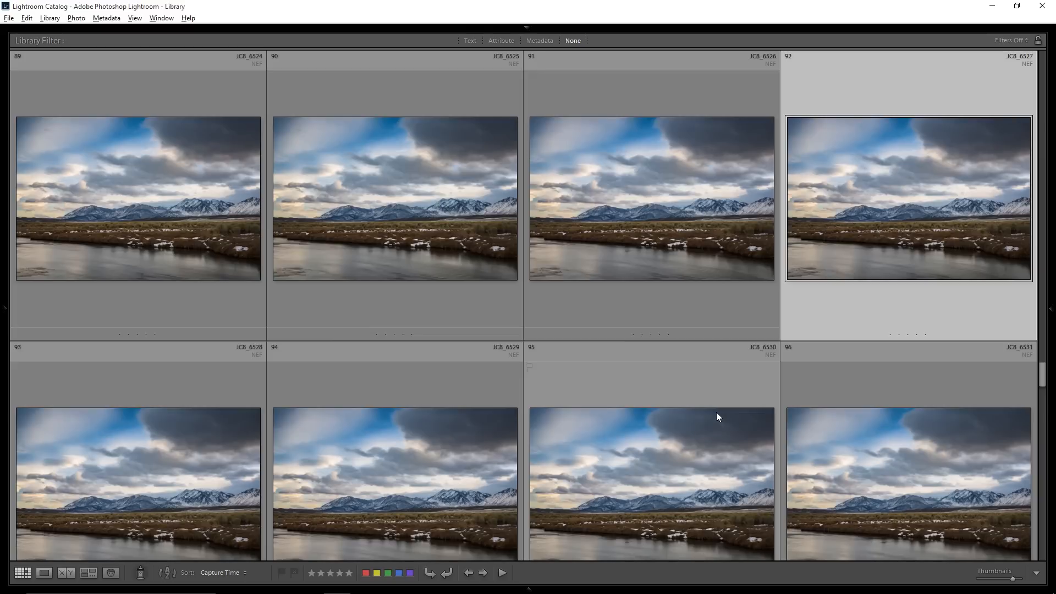
pyautogui.moveTo(114, 214)
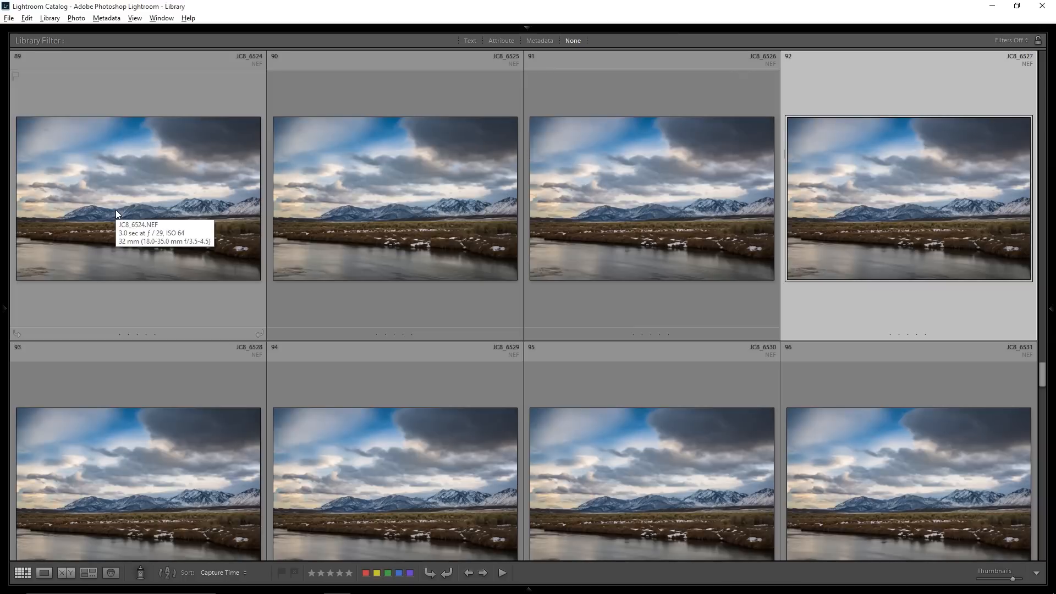
pyautogui.moveTo(154, 249)
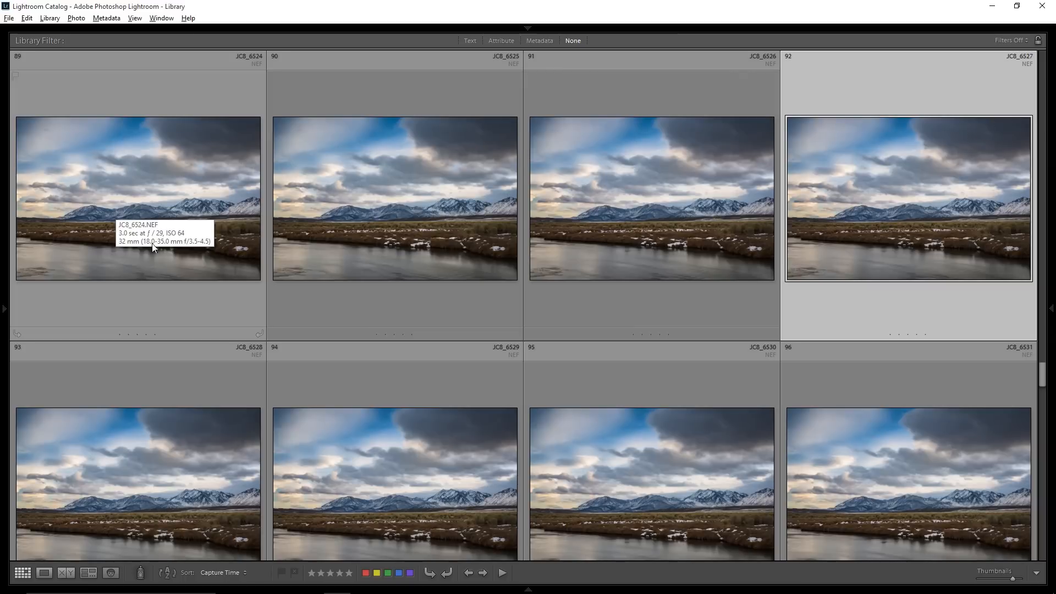
pyautogui.moveTo(280, 300)
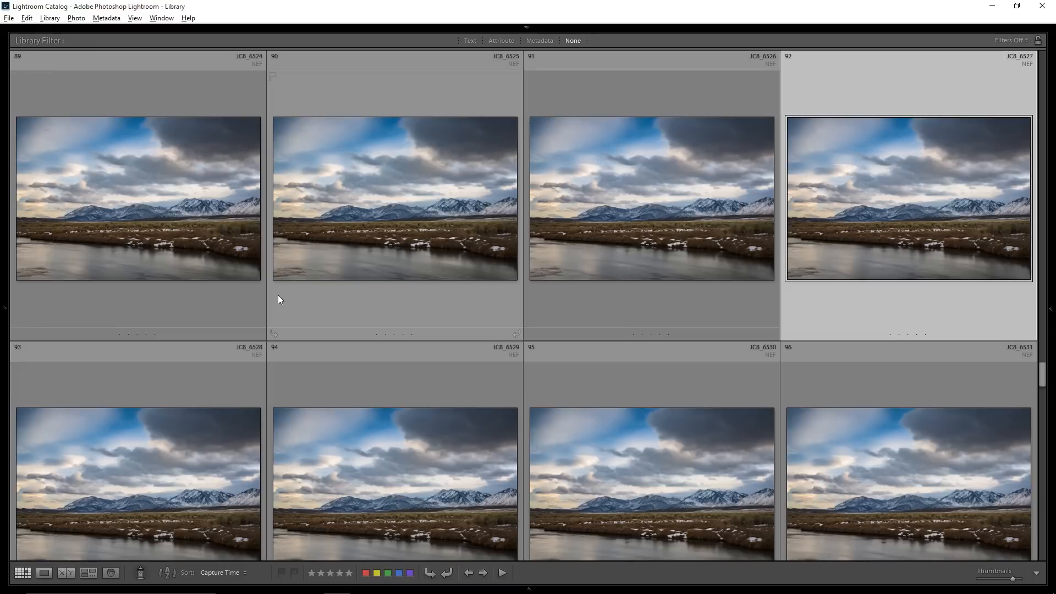
# Step: Start Load Files into Stack and add all the river JPGs as source files
pyautogui.click(138, 198)
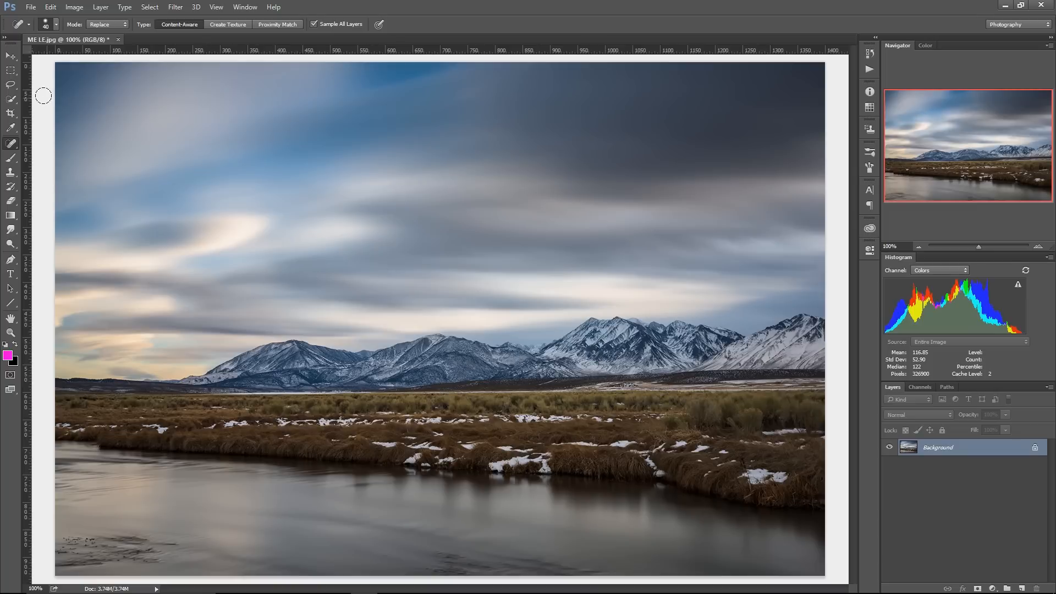
pyautogui.click(34, 6)
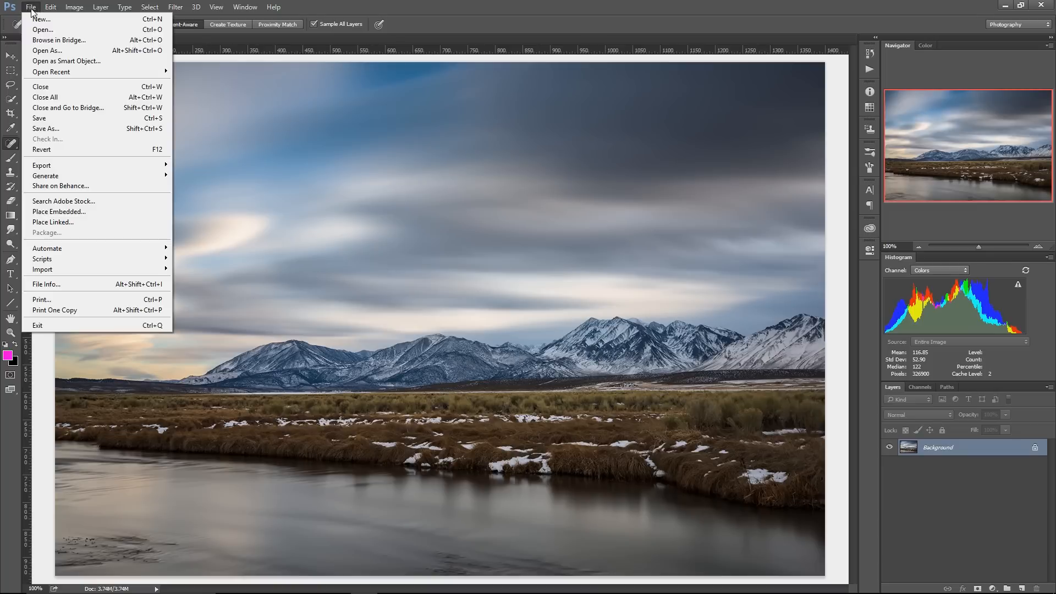
pyautogui.moveTo(42, 258)
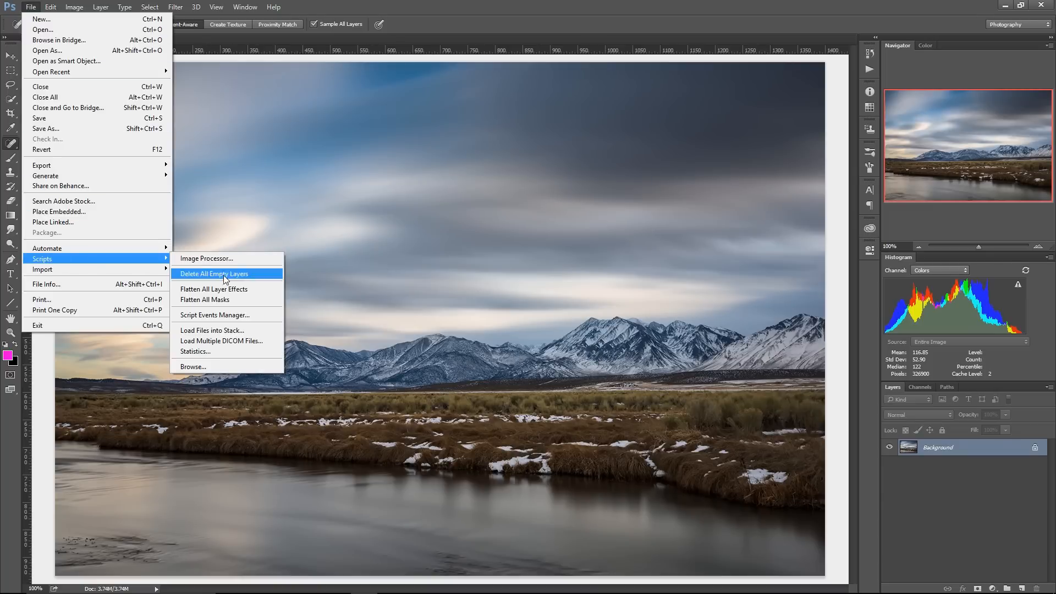
pyautogui.moveTo(224, 330)
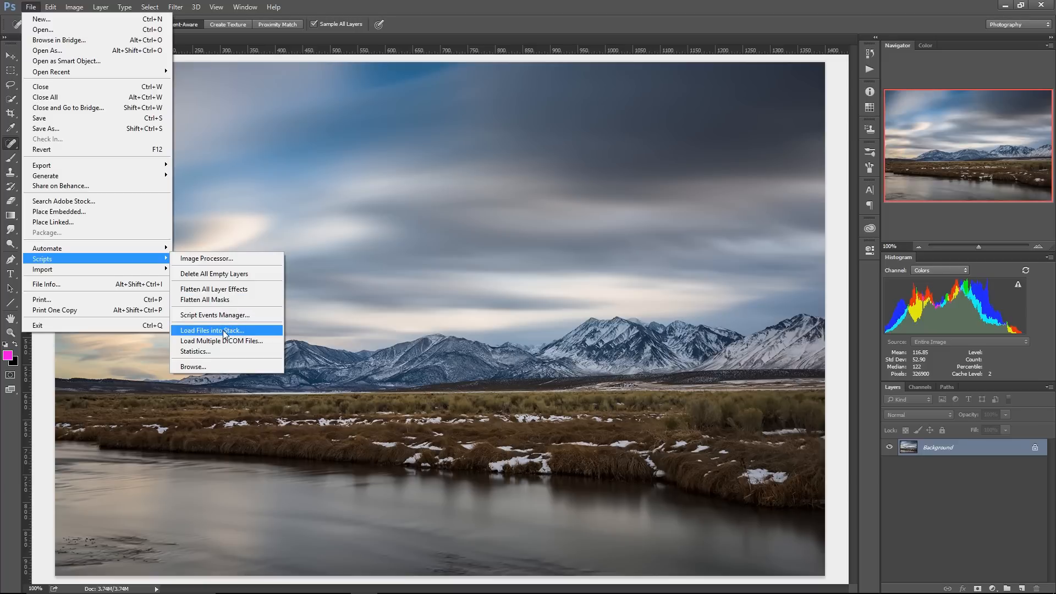
pyautogui.click(226, 330)
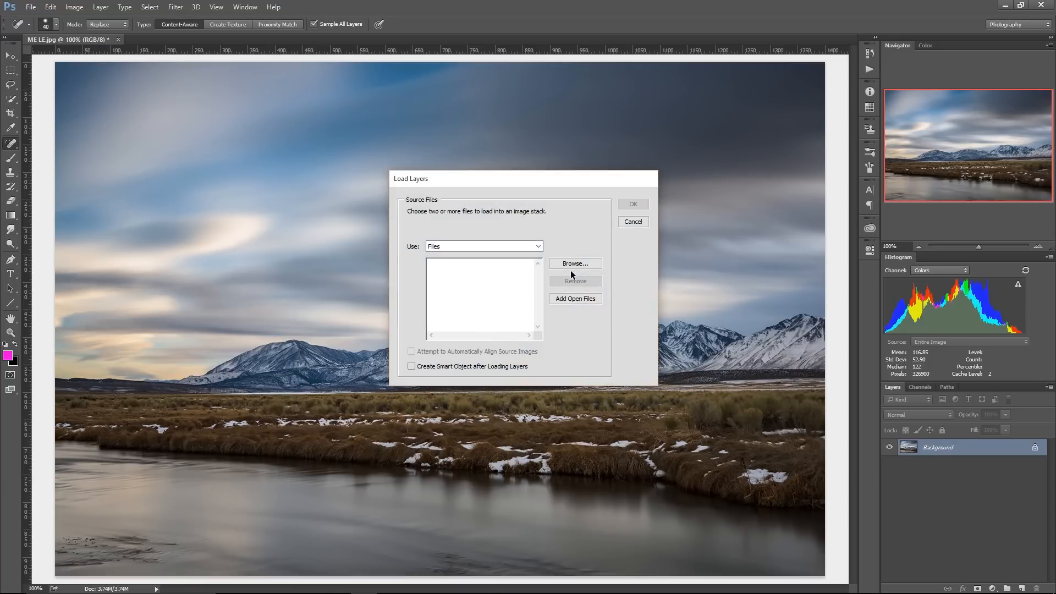
pyautogui.click(576, 264)
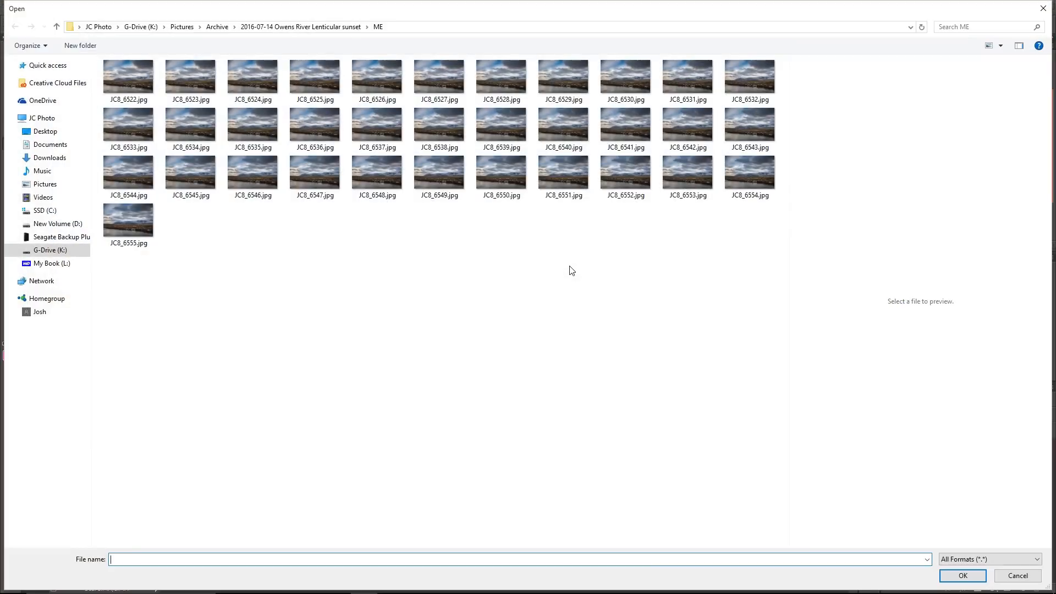
pyautogui.moveTo(282, 278)
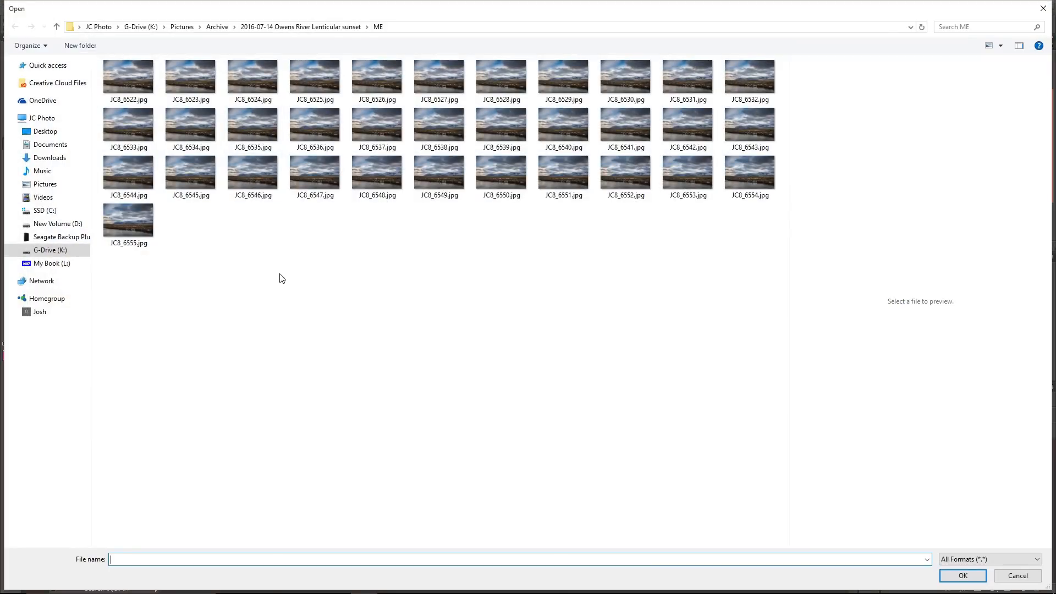
pyautogui.moveTo(265, 297)
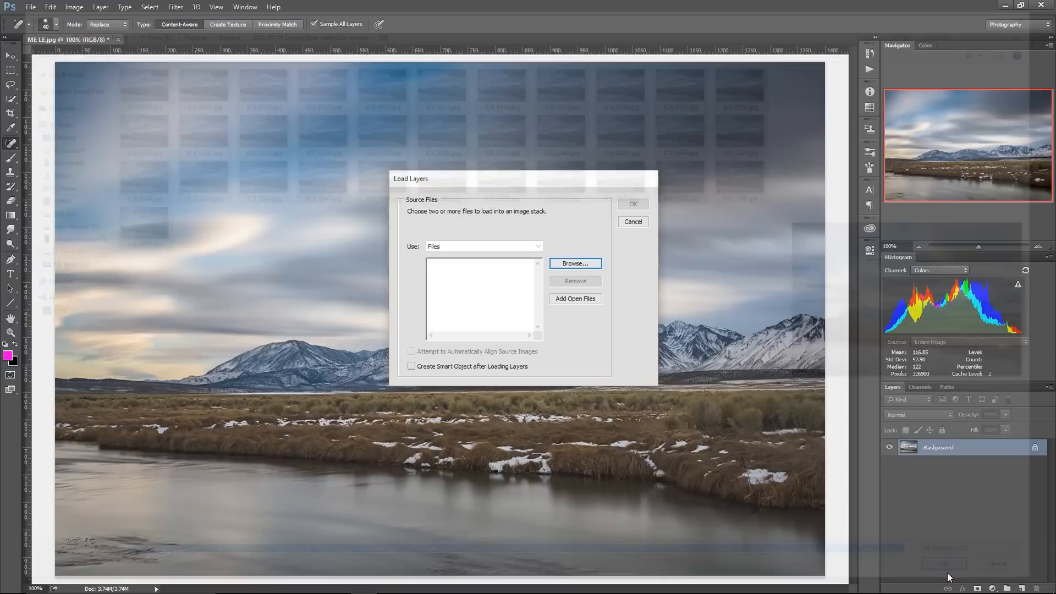
pyautogui.click(575, 263)
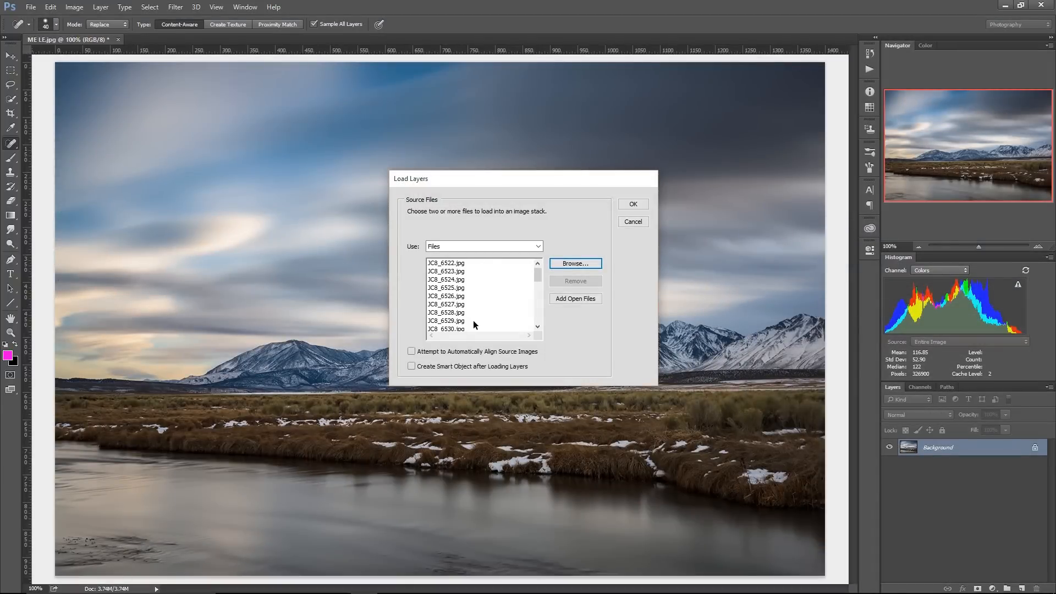
pyautogui.moveTo(529, 254)
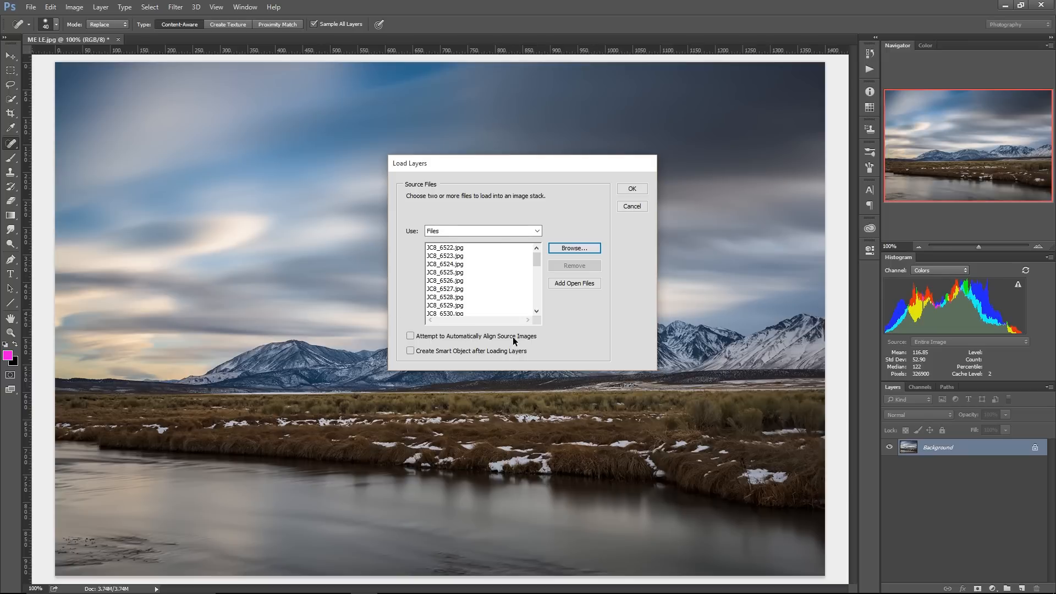
pyautogui.moveTo(512, 334)
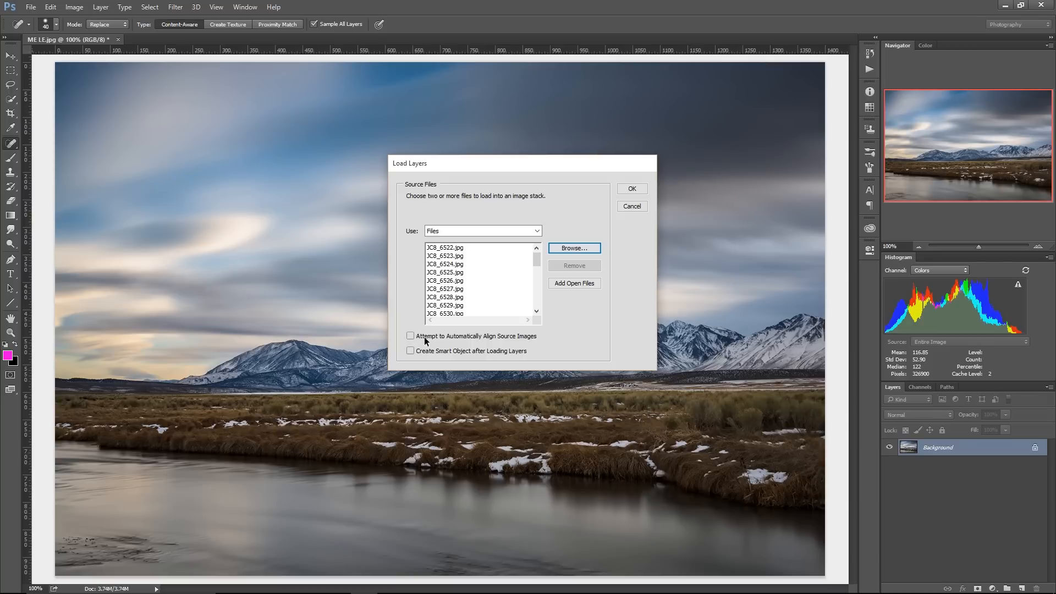
pyautogui.moveTo(433, 340)
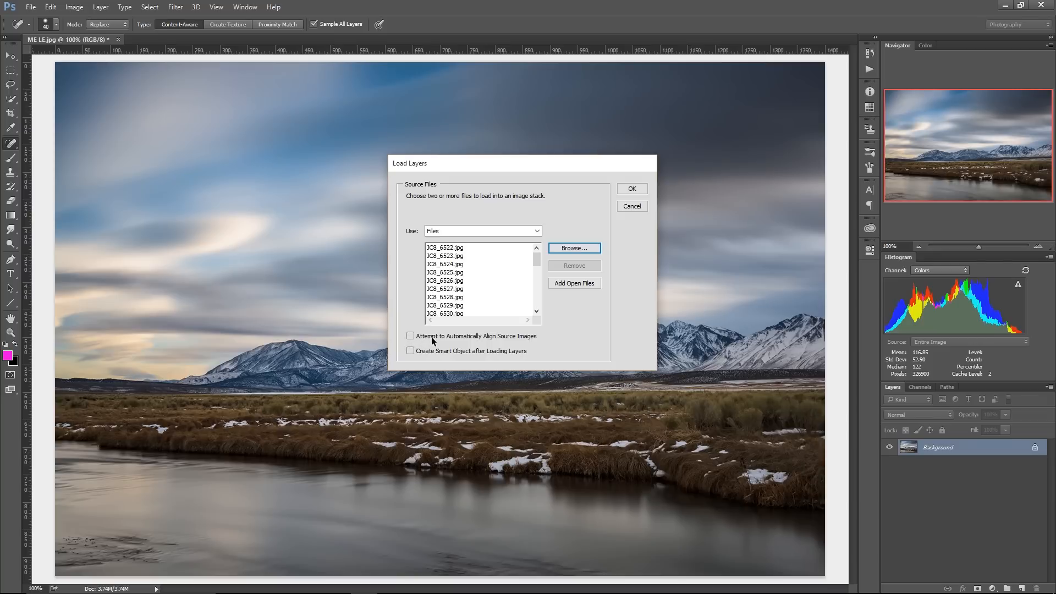
pyautogui.moveTo(435, 342)
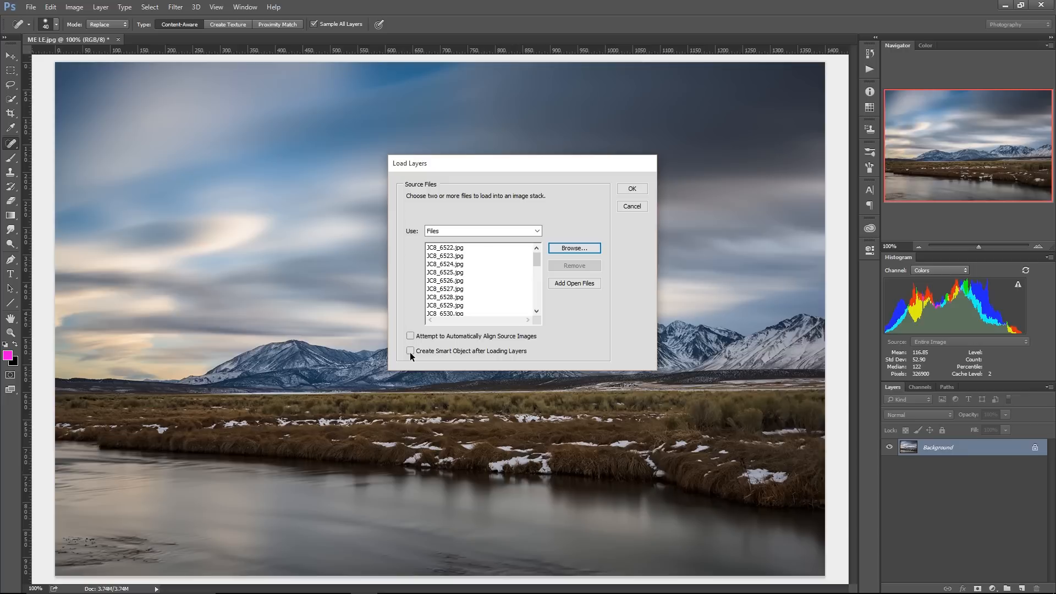
pyautogui.moveTo(413, 359)
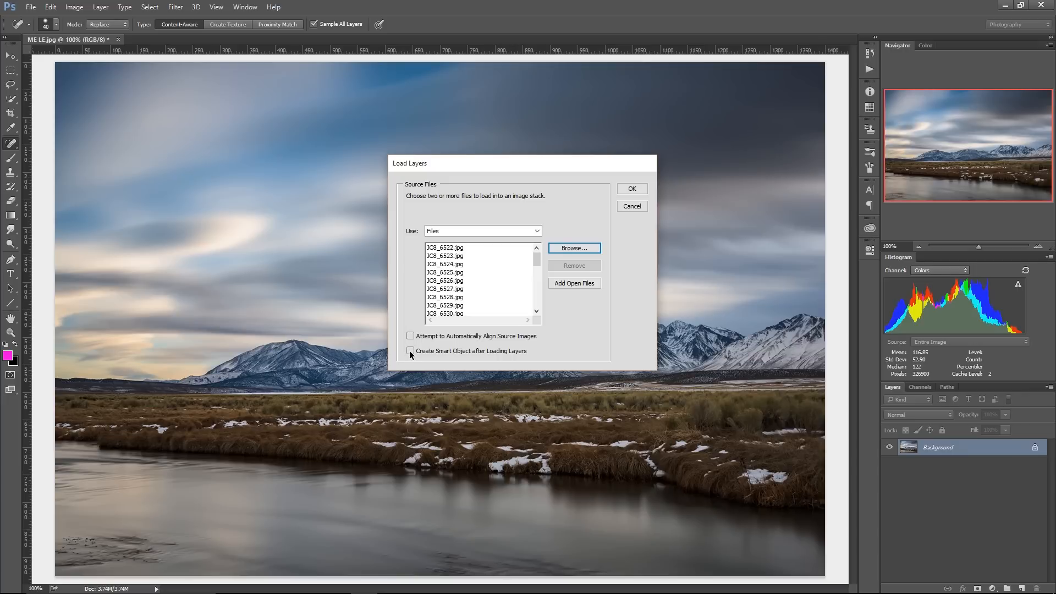
# Step: Enable Create Smart Object after Loading Layers so the shots load as one smart object
pyautogui.click(410, 351)
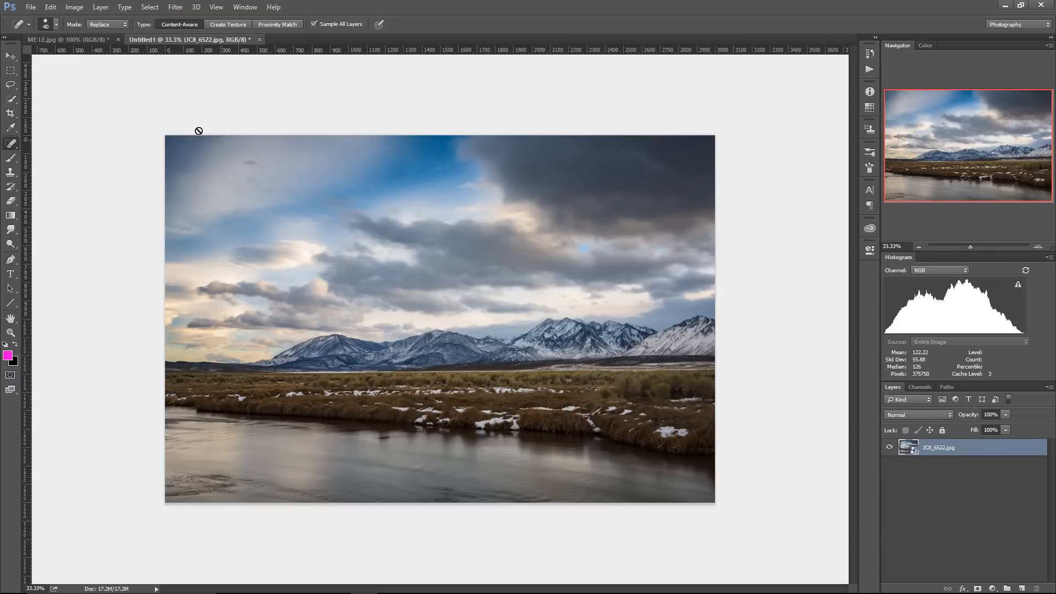
# Step: Average the stacked river shots into one long-exposure image with streaked clouds
pyautogui.click(102, 6)
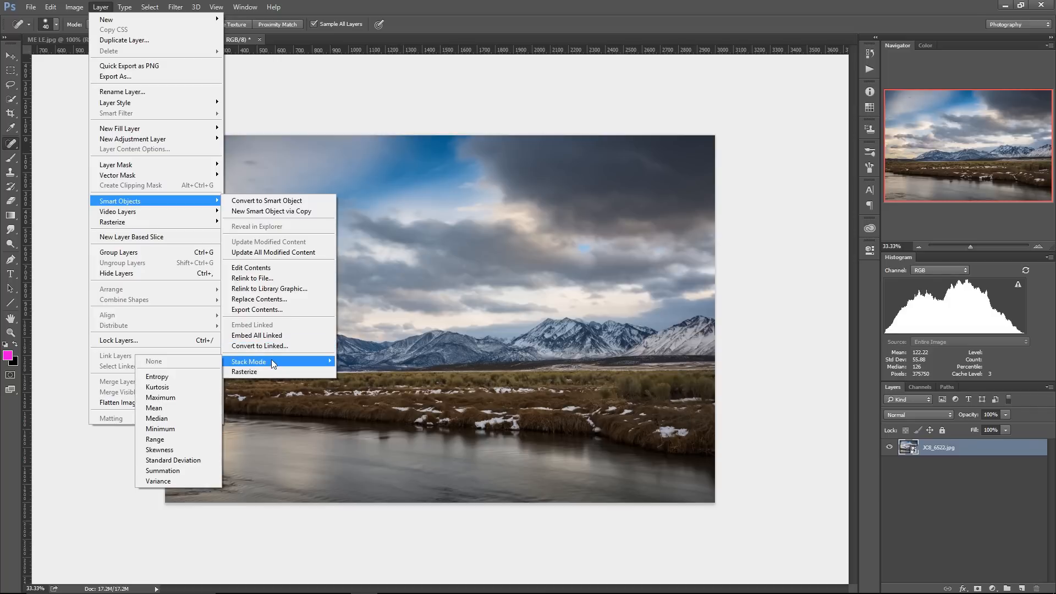
pyautogui.moveTo(161, 398)
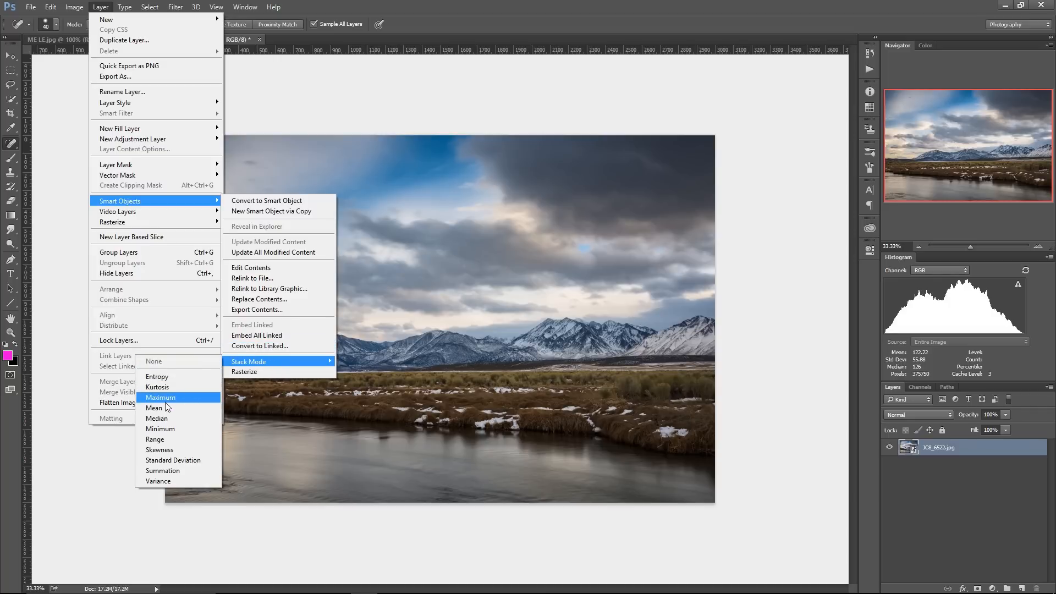
pyautogui.moveTo(158, 408)
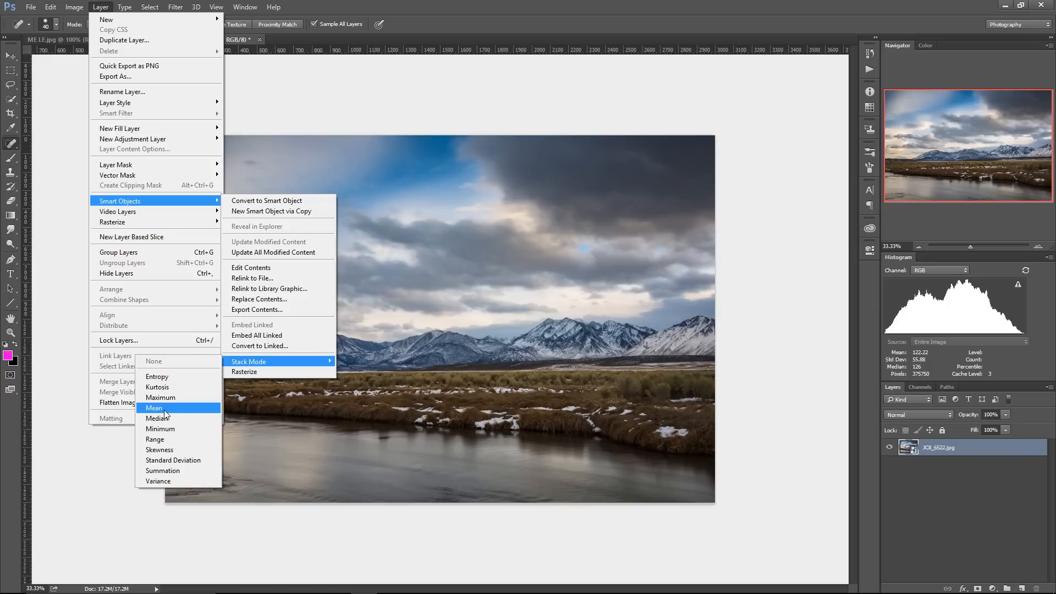
pyautogui.click(156, 407)
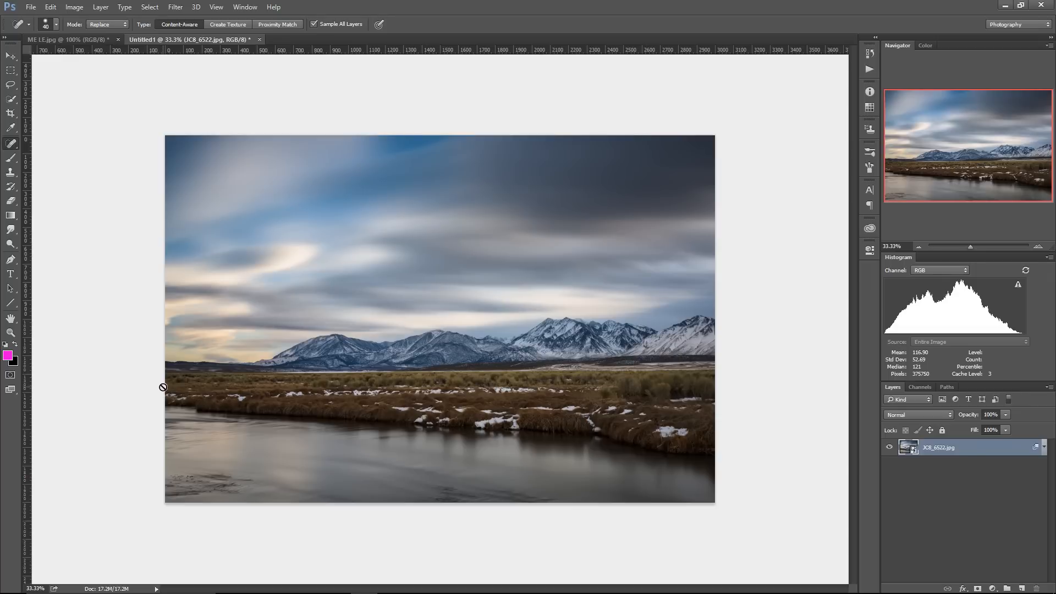
pyautogui.moveTo(255, 306)
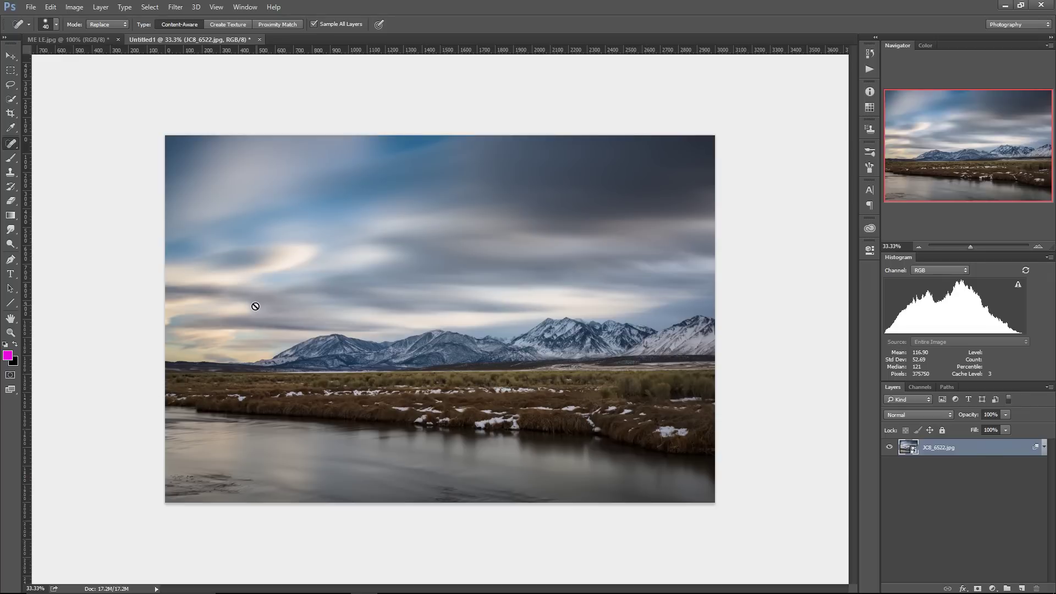
pyautogui.moveTo(293, 280)
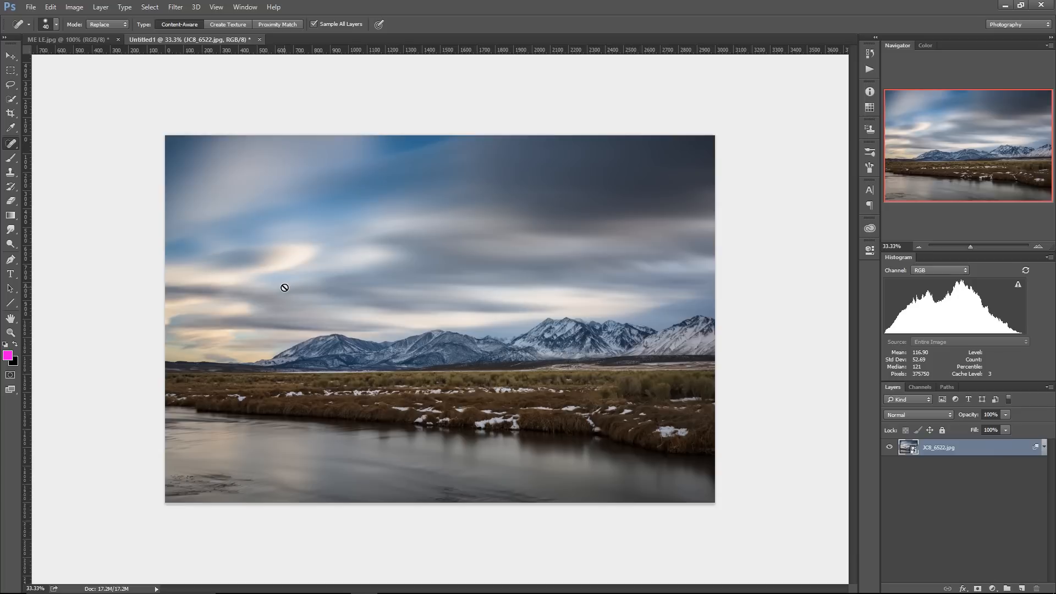
pyautogui.moveTo(281, 276)
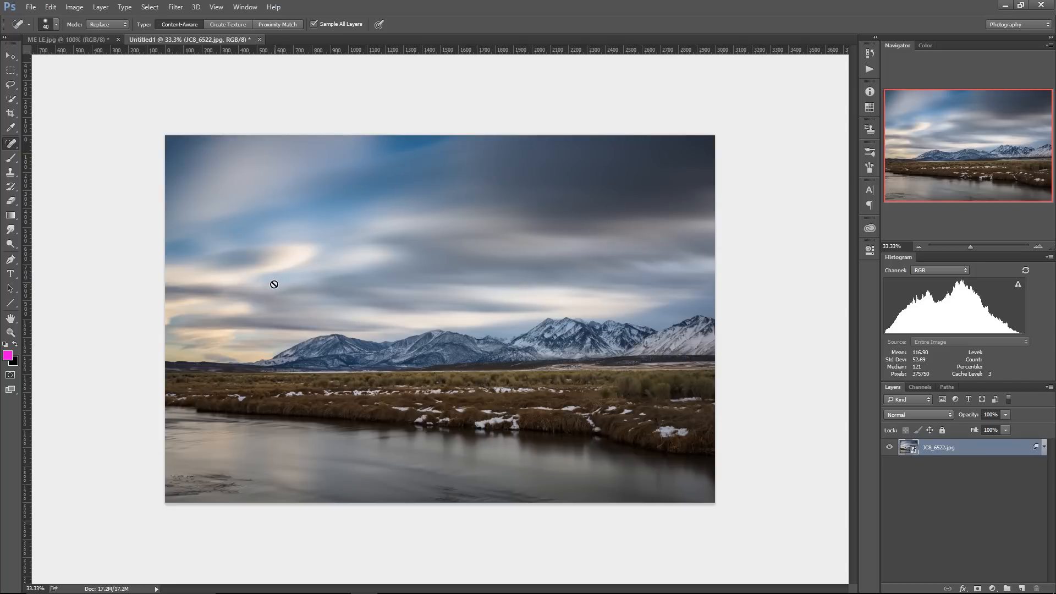
pyautogui.moveTo(272, 292)
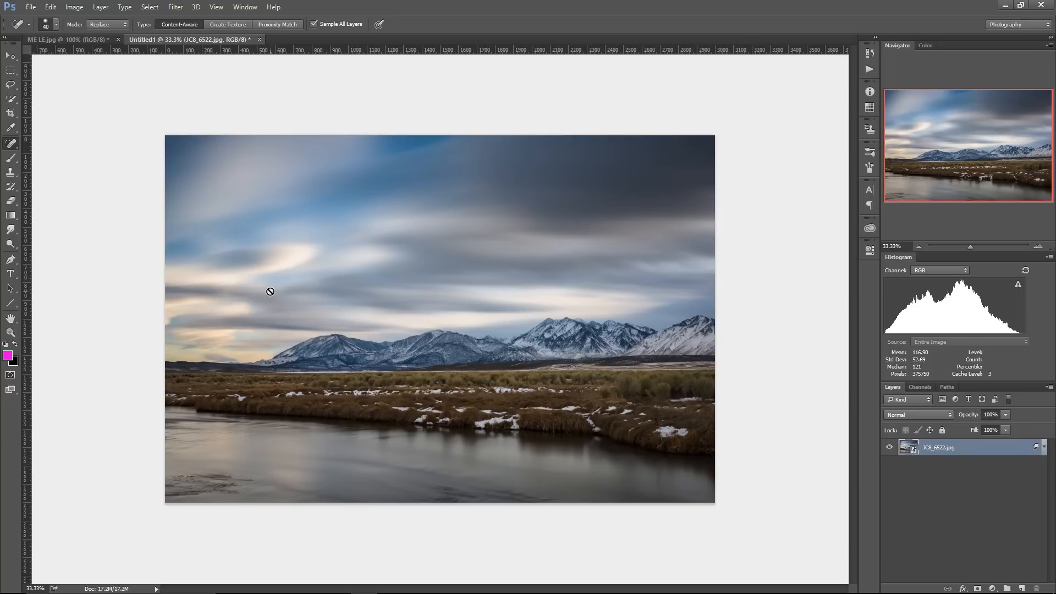
pyautogui.moveTo(274, 283)
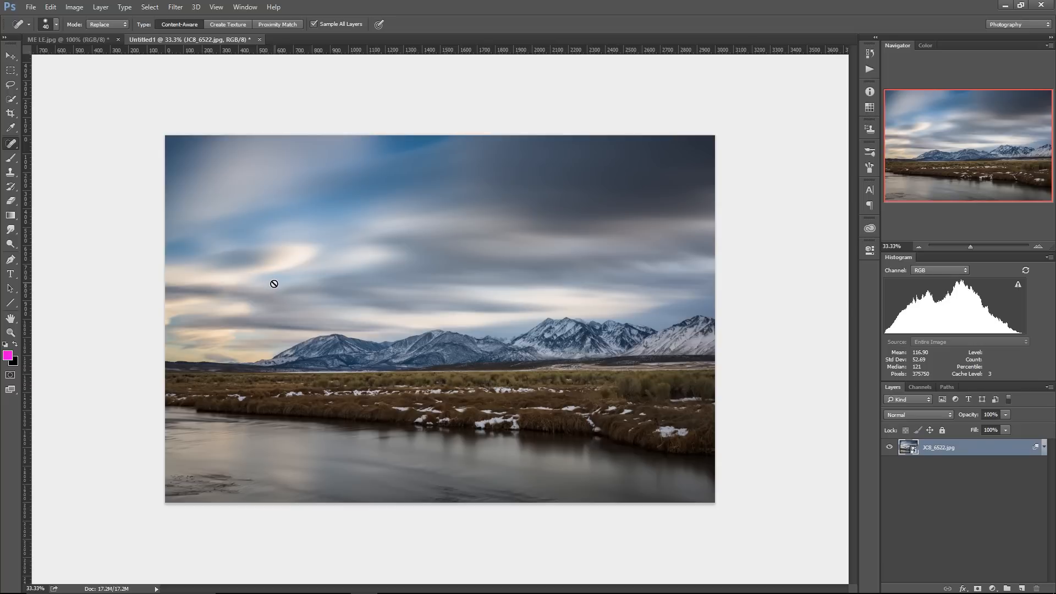
pyautogui.moveTo(278, 277)
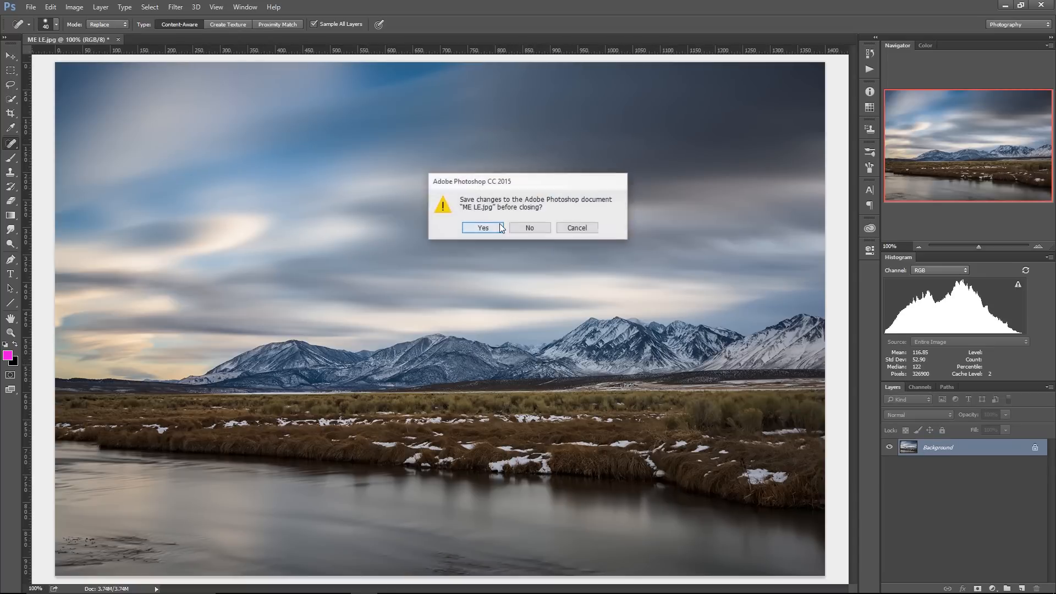
# Step: Save changes to ME LE.jpg on close and start loading files into a stack
pyautogui.click(529, 227)
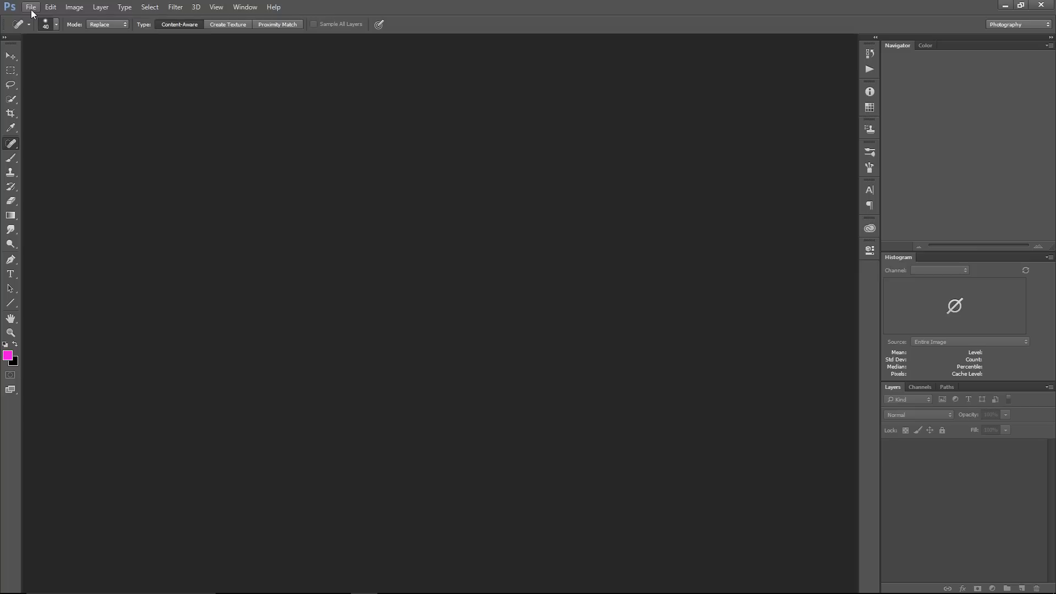
pyautogui.click(37, 7)
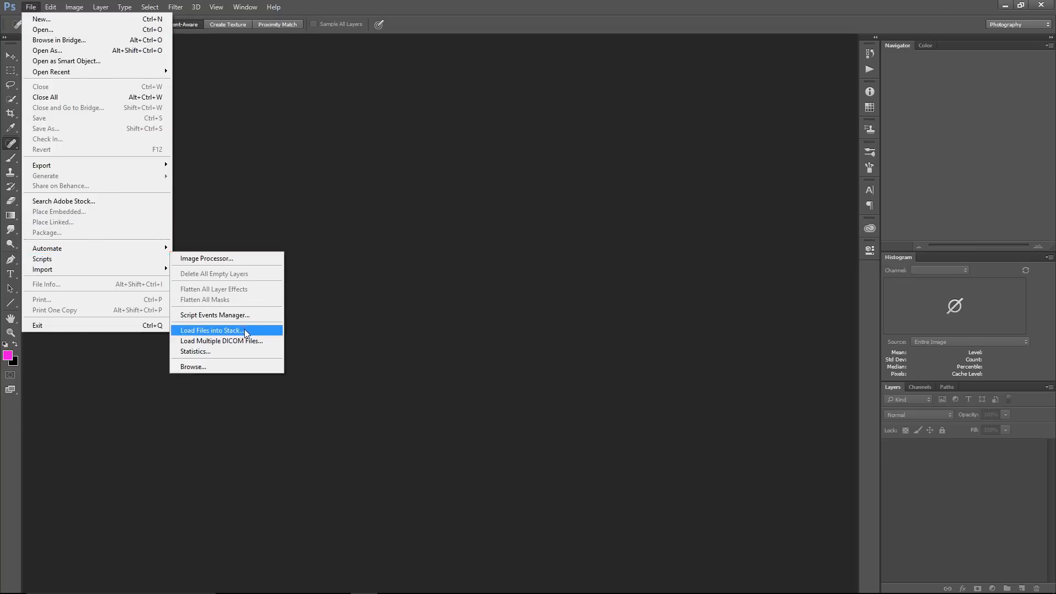
pyautogui.click(211, 330)
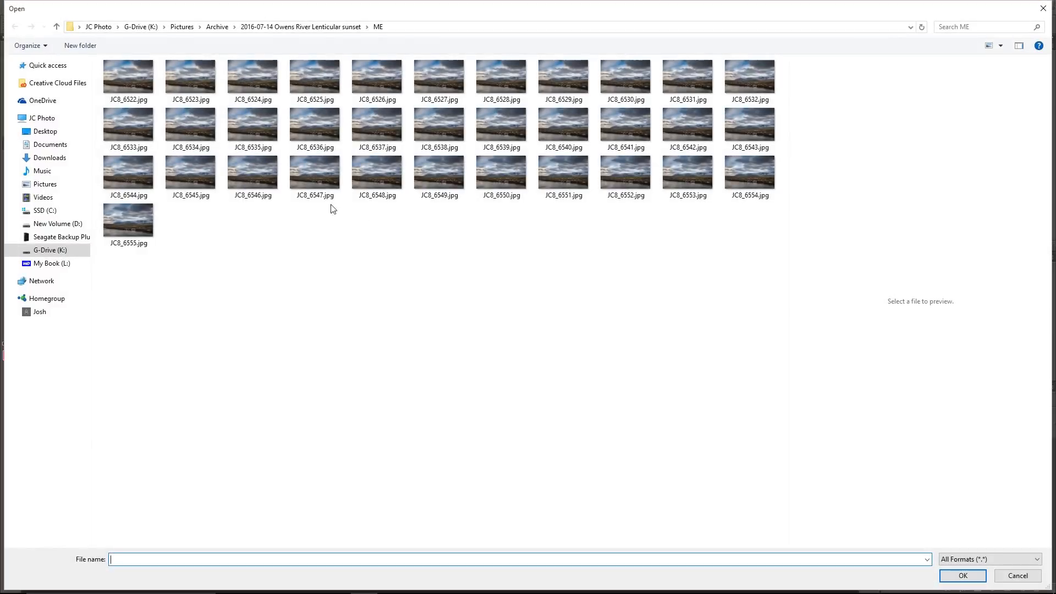
# Step: Select shots JC8_6522 through JC8_6529 and load them as stacked layers
pyautogui.click(129, 220)
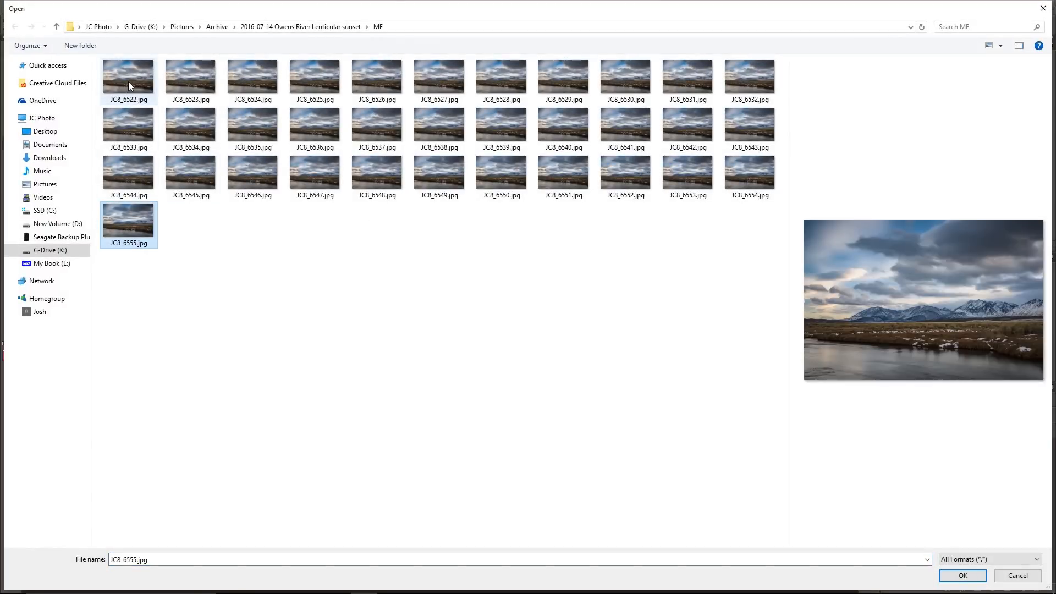
pyautogui.press('ctrl+a')
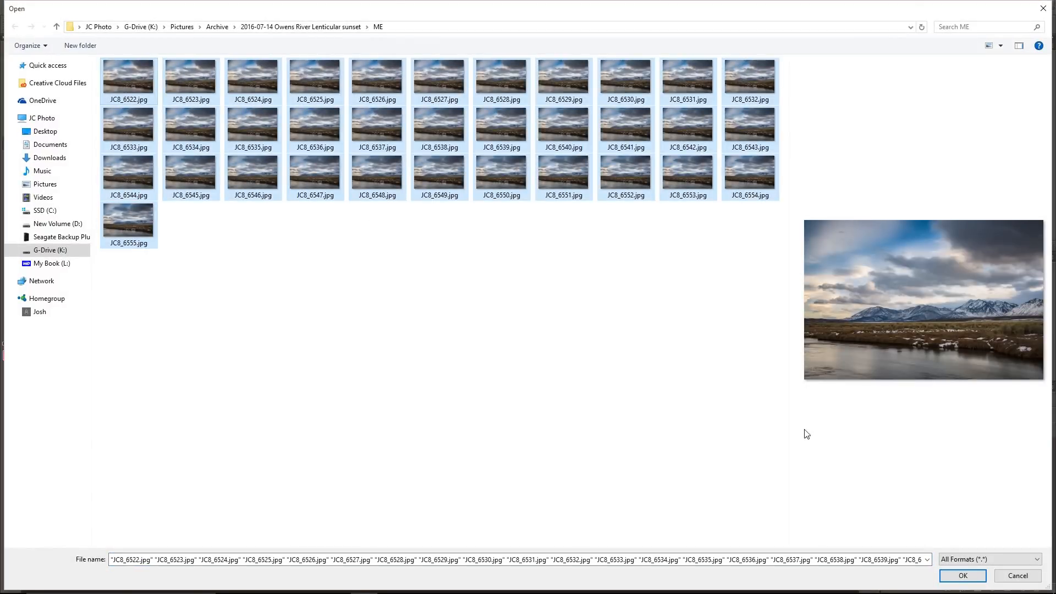
pyautogui.click(749, 76)
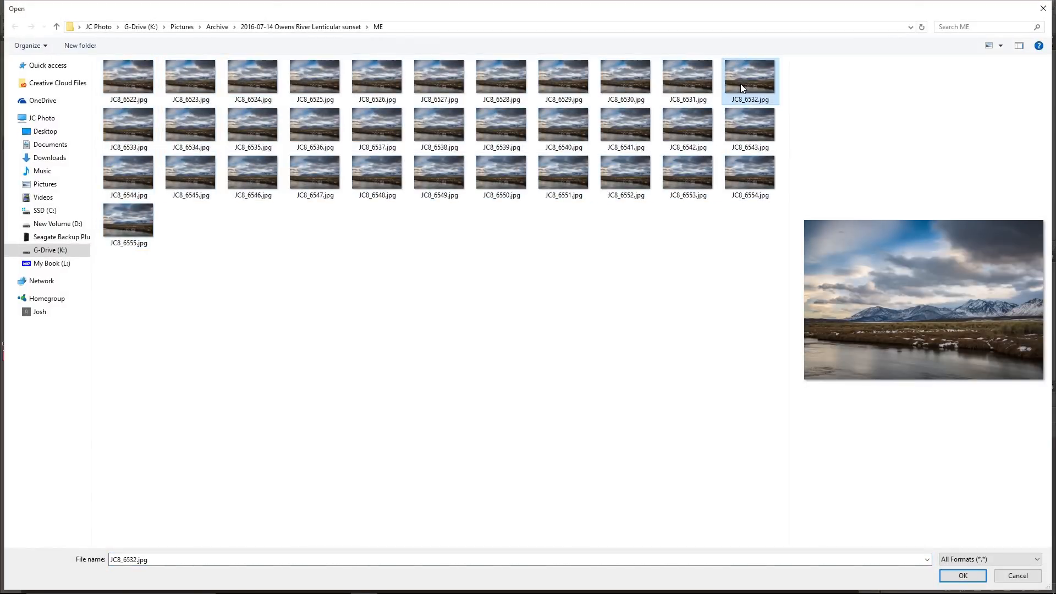
pyautogui.click(564, 76)
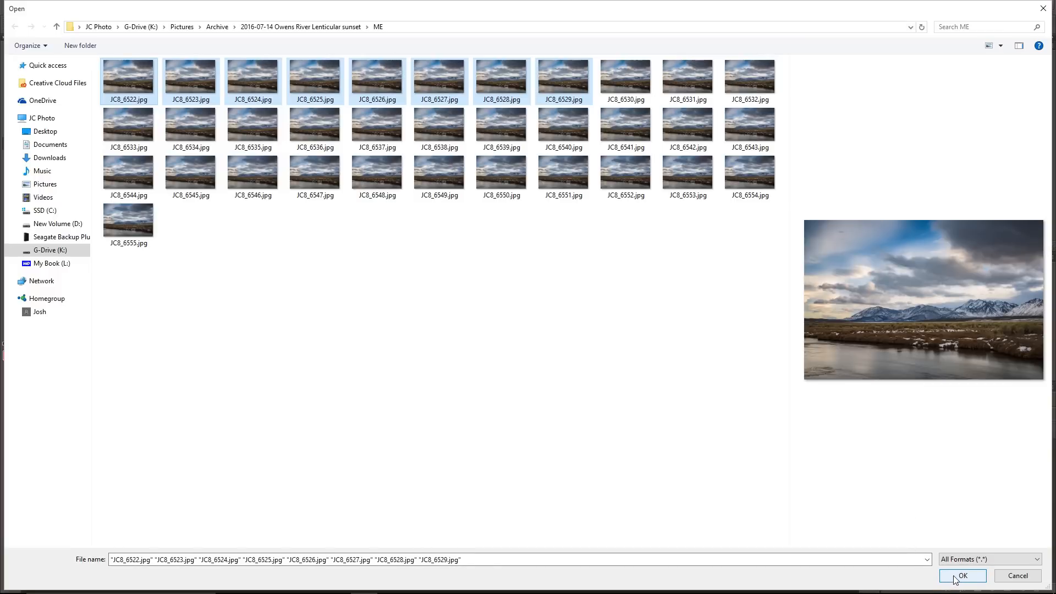
pyautogui.click(963, 576)
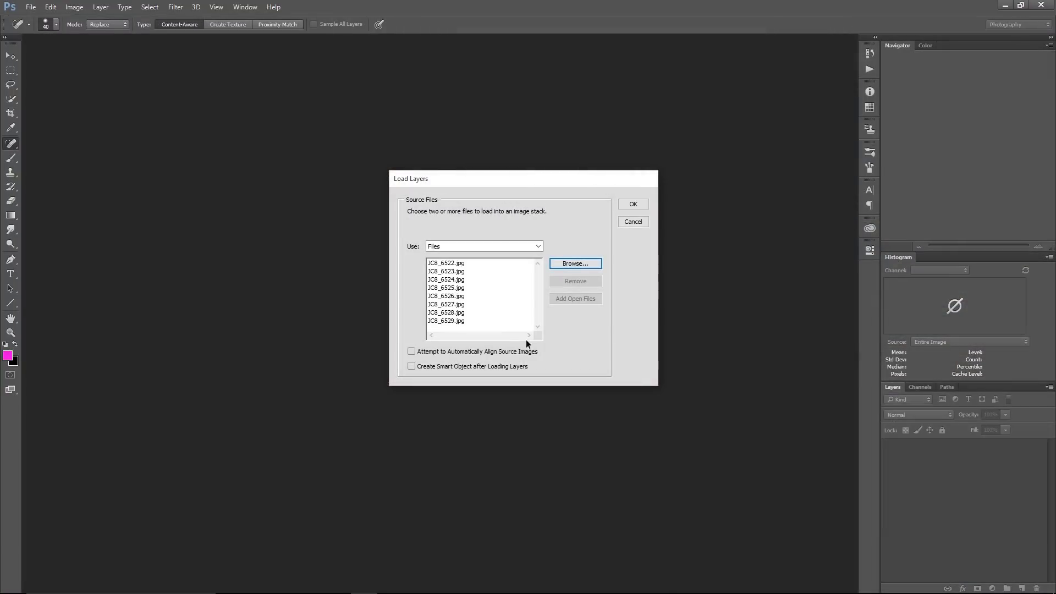
pyautogui.moveTo(525, 301)
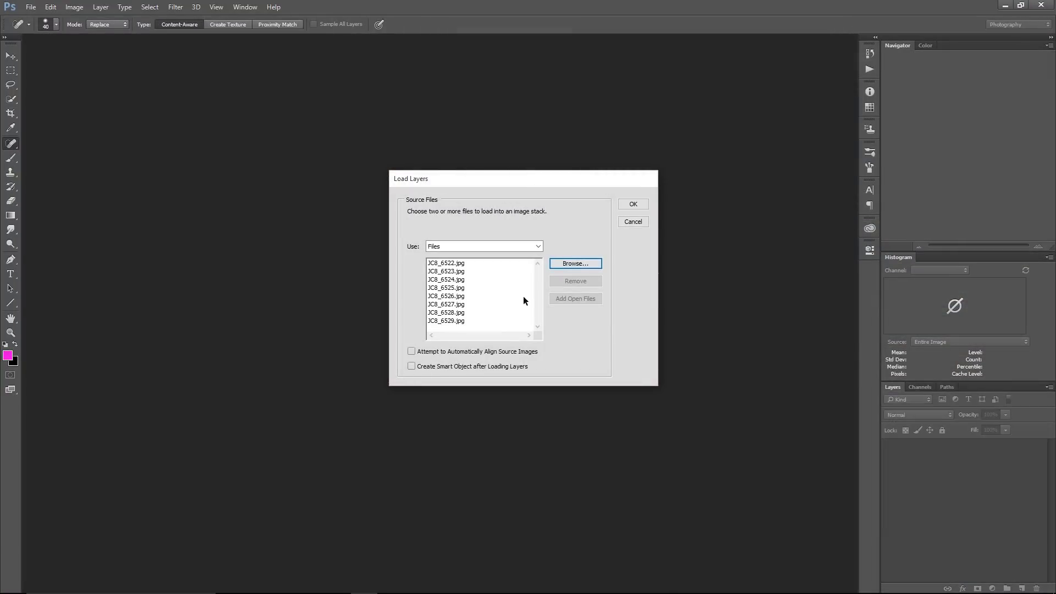
pyautogui.click(633, 204)
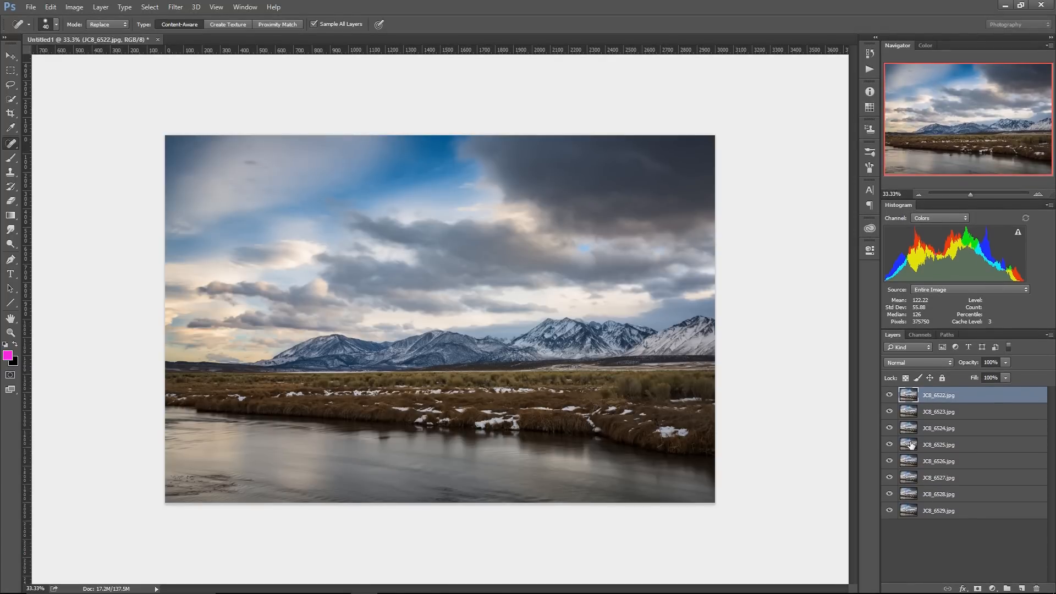
pyautogui.moveTo(884, 449)
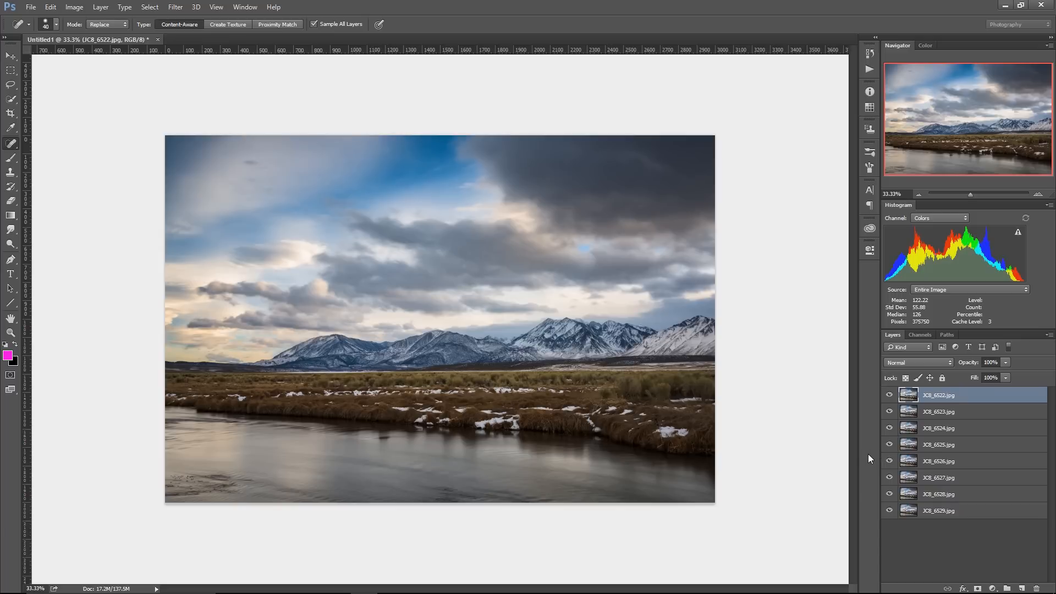
pyautogui.moveTo(872, 448)
pyautogui.write('1')
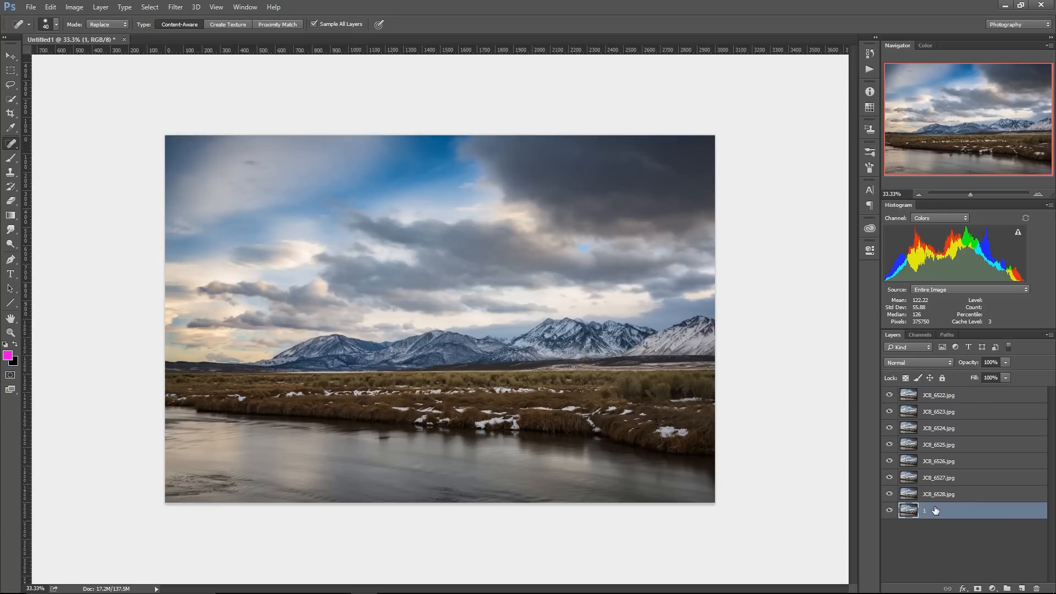
pyautogui.doubleClick(938, 510)
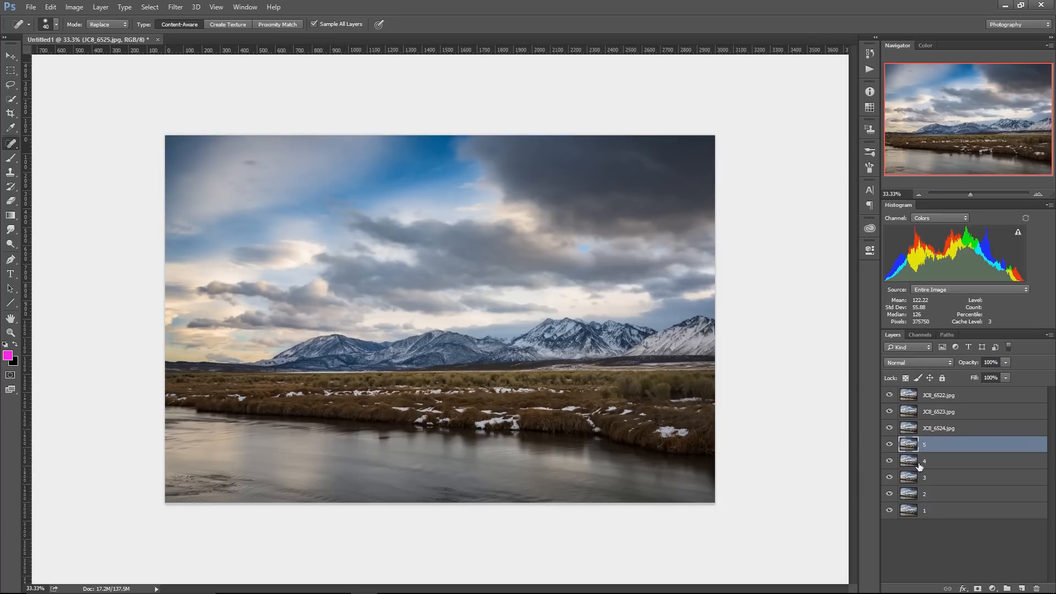
pyautogui.doubleClick(938, 428)
pyautogui.write('6')
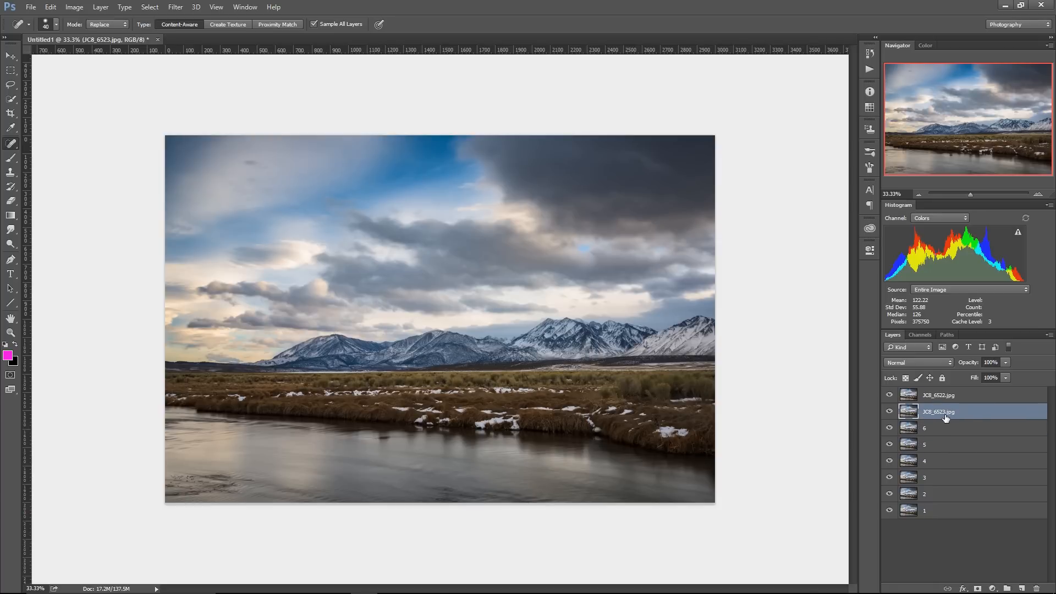
pyautogui.doubleClick(939, 412)
pyautogui.write('7')
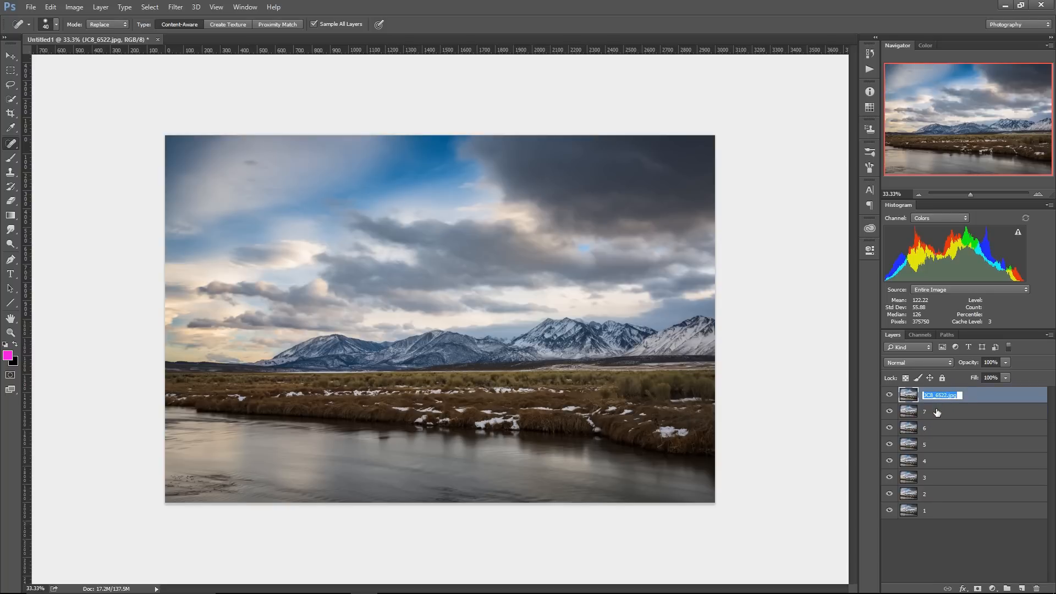
pyautogui.write('8')
pyautogui.press('Enter')
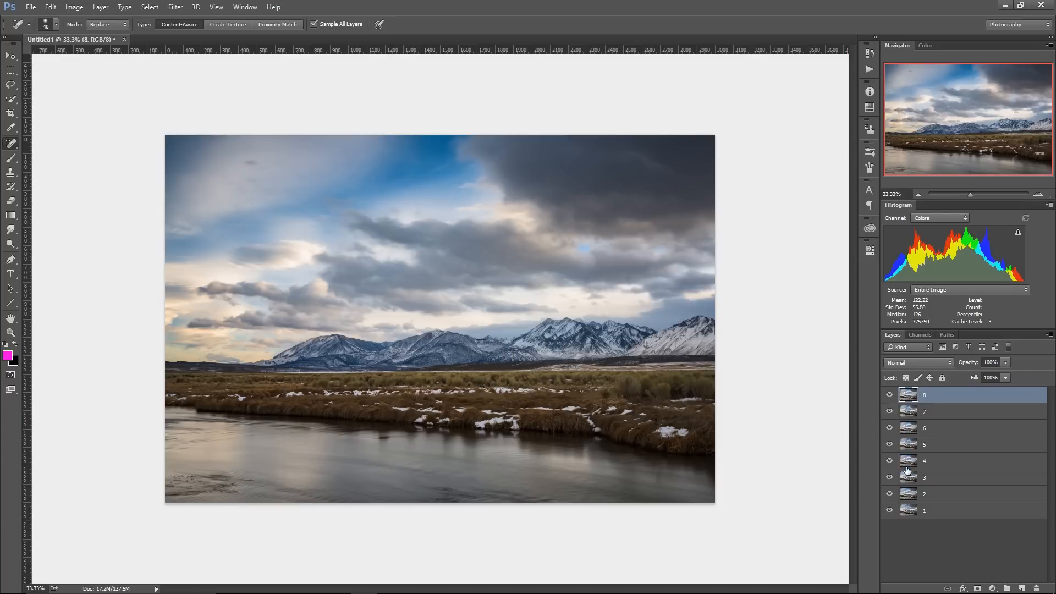
pyautogui.moveTo(928, 514)
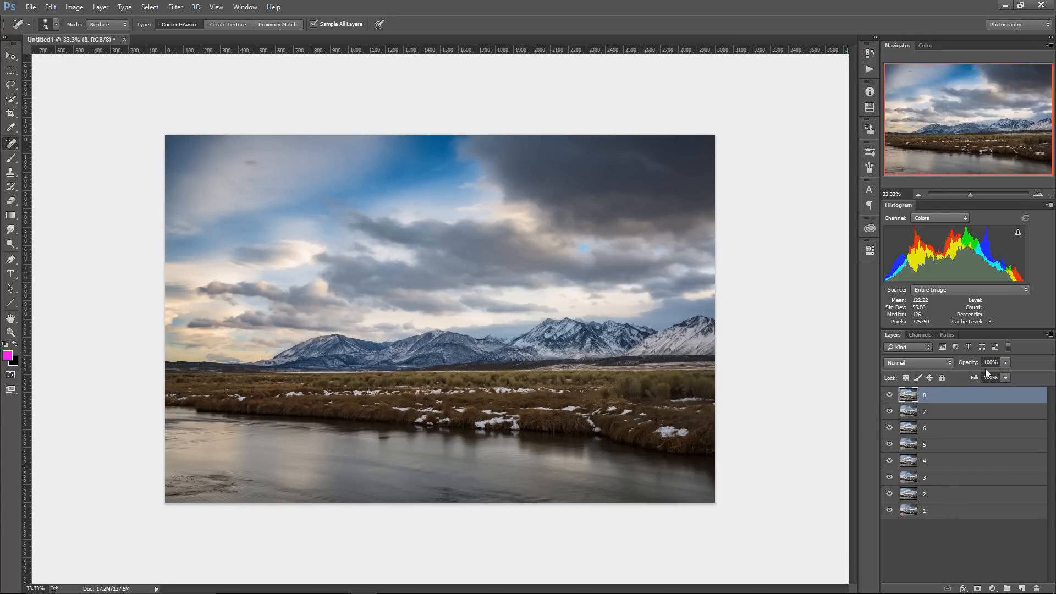
pyautogui.moveTo(935, 513)
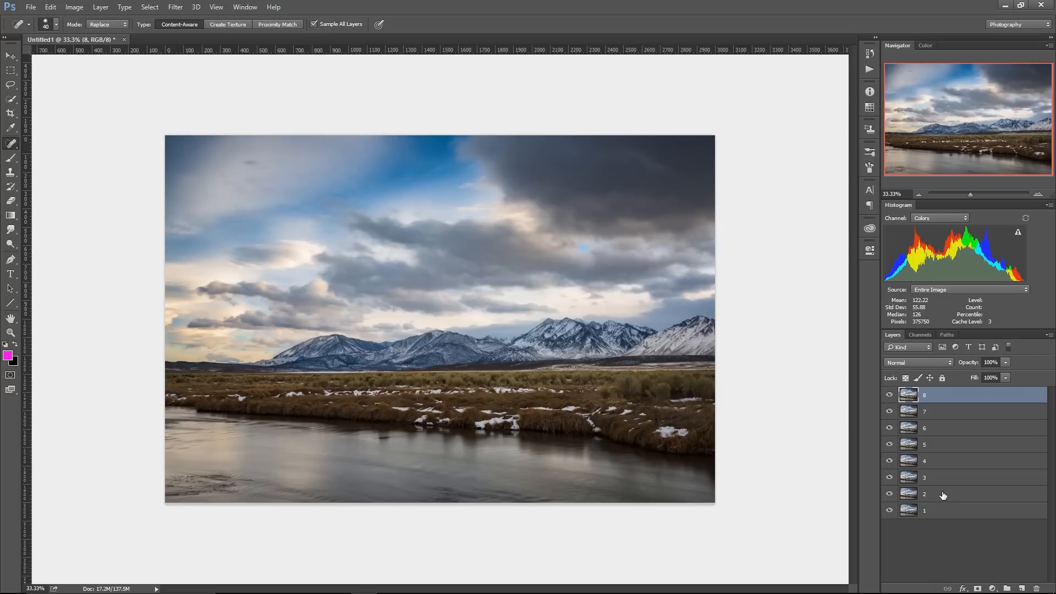
pyautogui.moveTo(945, 518)
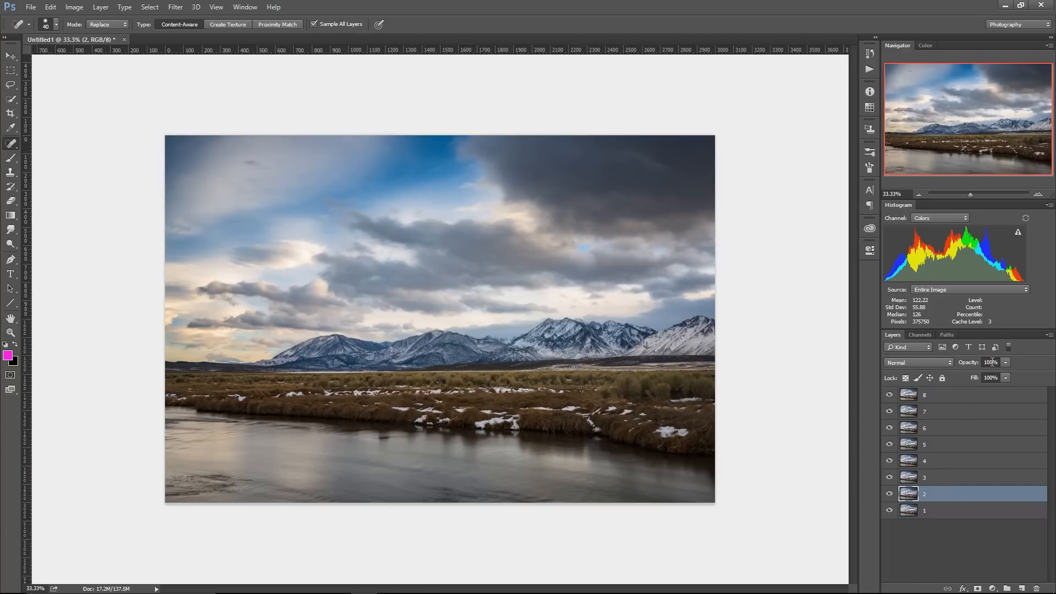
# Step: Lower layer opacities: layer 2 to 50%, then layers 3 and 7 to 100 divided by their number
pyautogui.click(992, 362)
pyautogui.write('50')
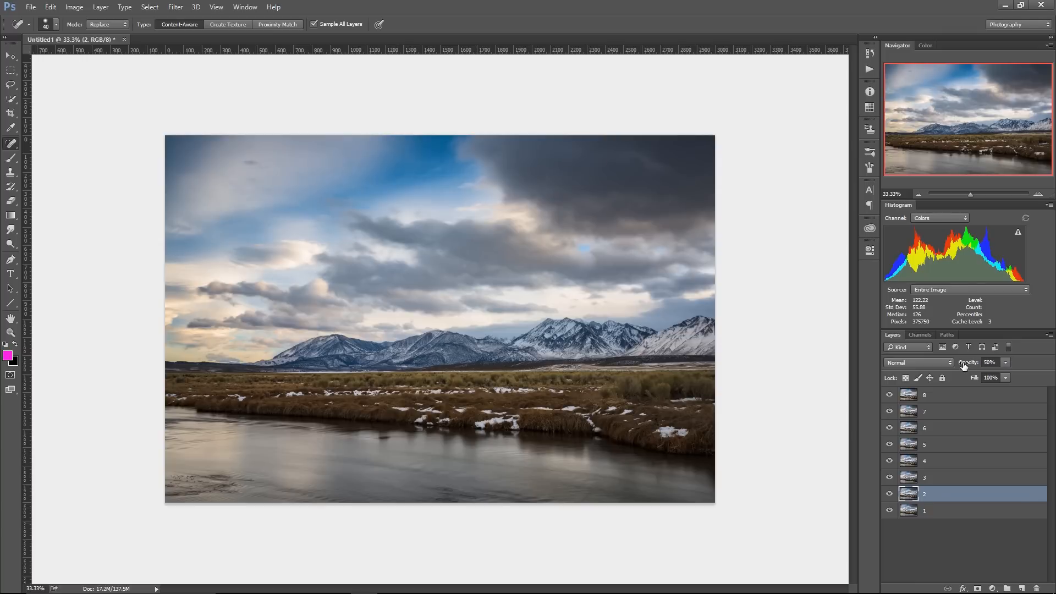
pyautogui.click(952, 478)
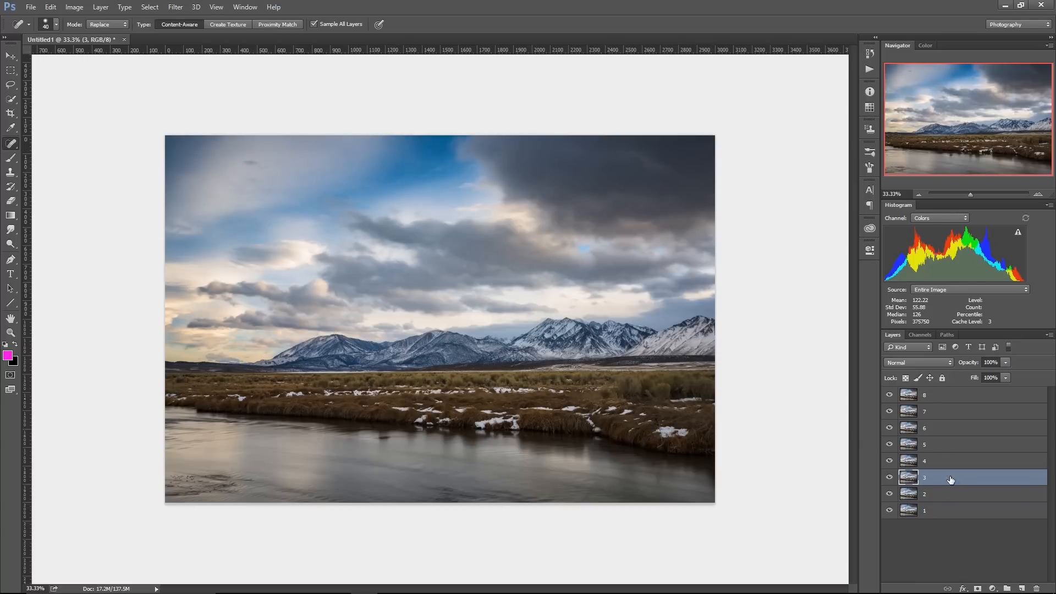
pyautogui.click(991, 363)
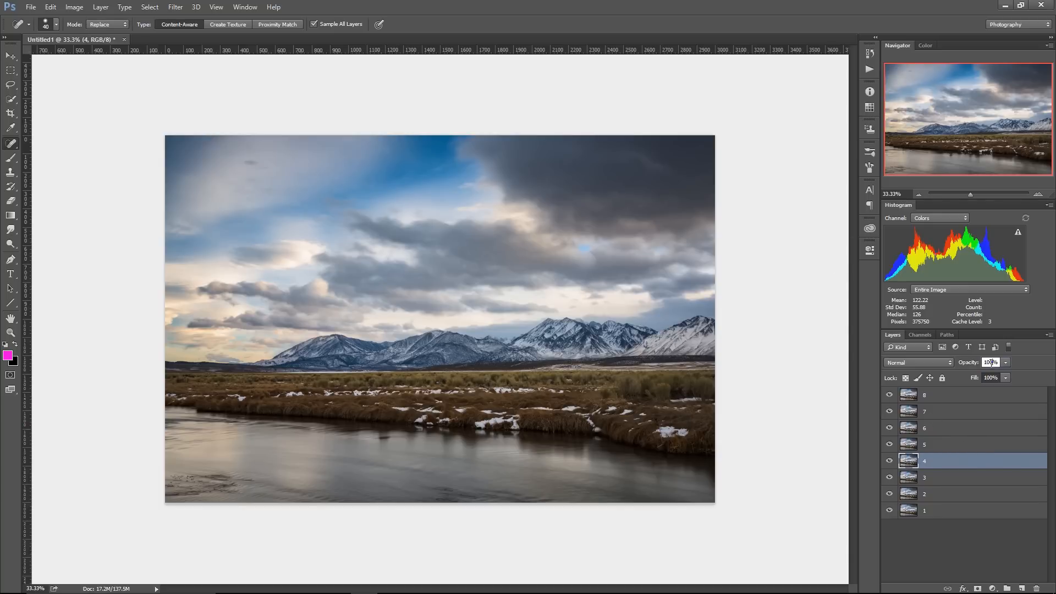
pyautogui.moveTo(943, 348)
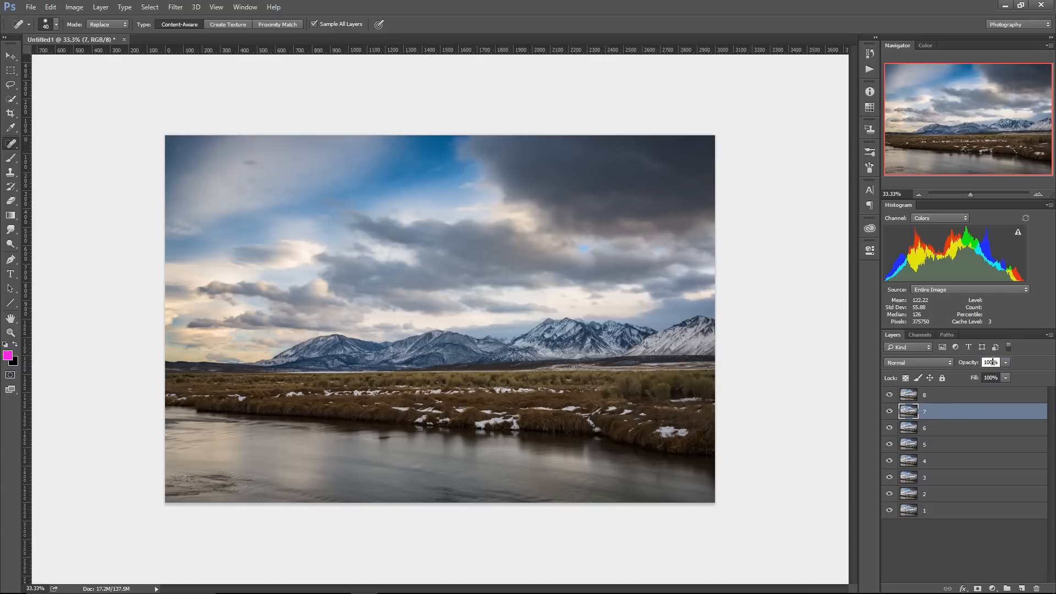
pyautogui.click(991, 362)
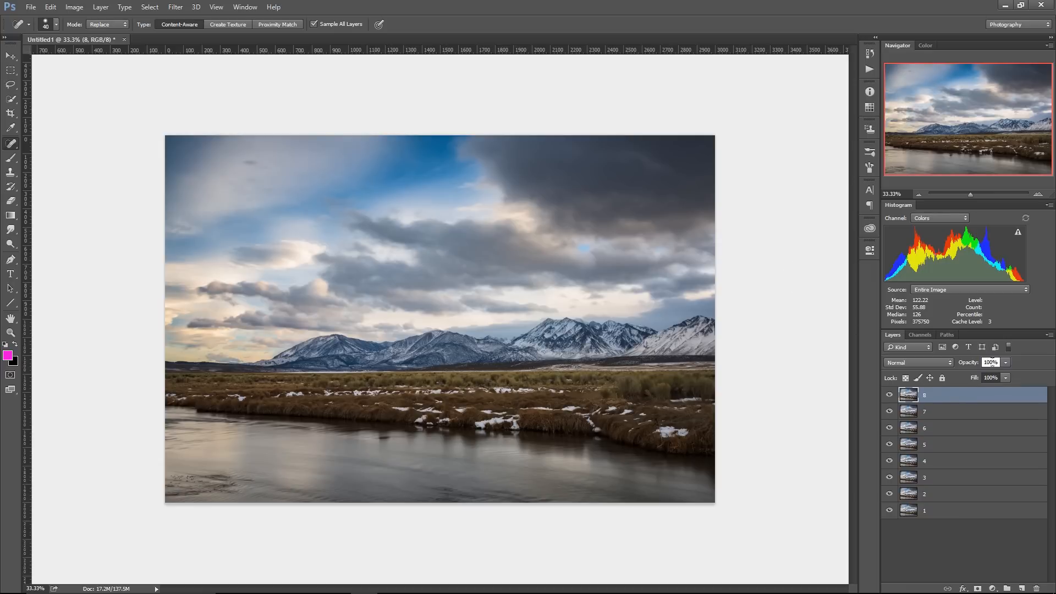
pyautogui.moveTo(942, 347)
pyautogui.write('12.5')
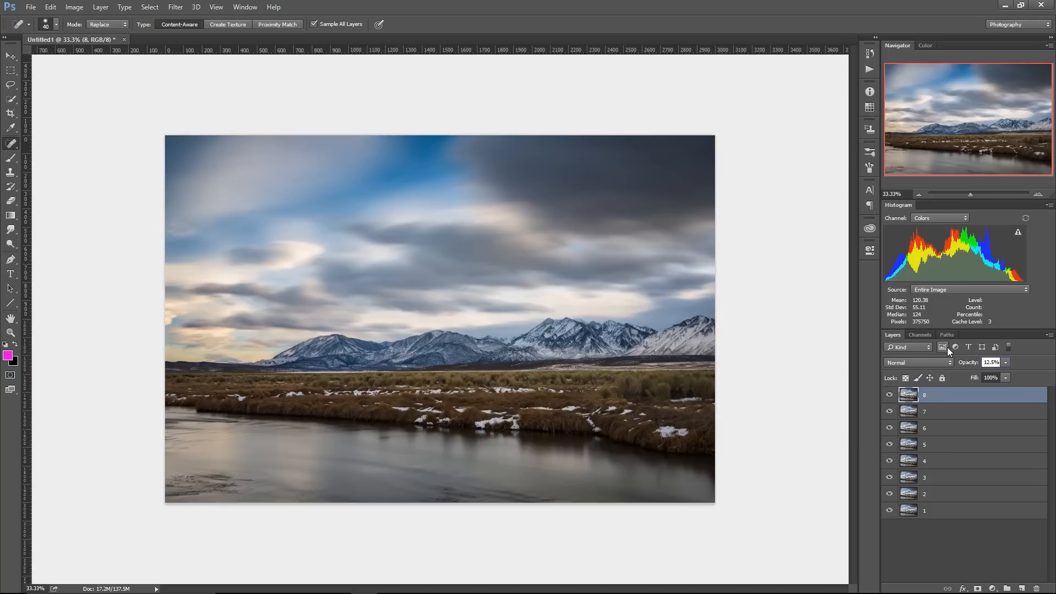
pyautogui.moveTo(736, 345)
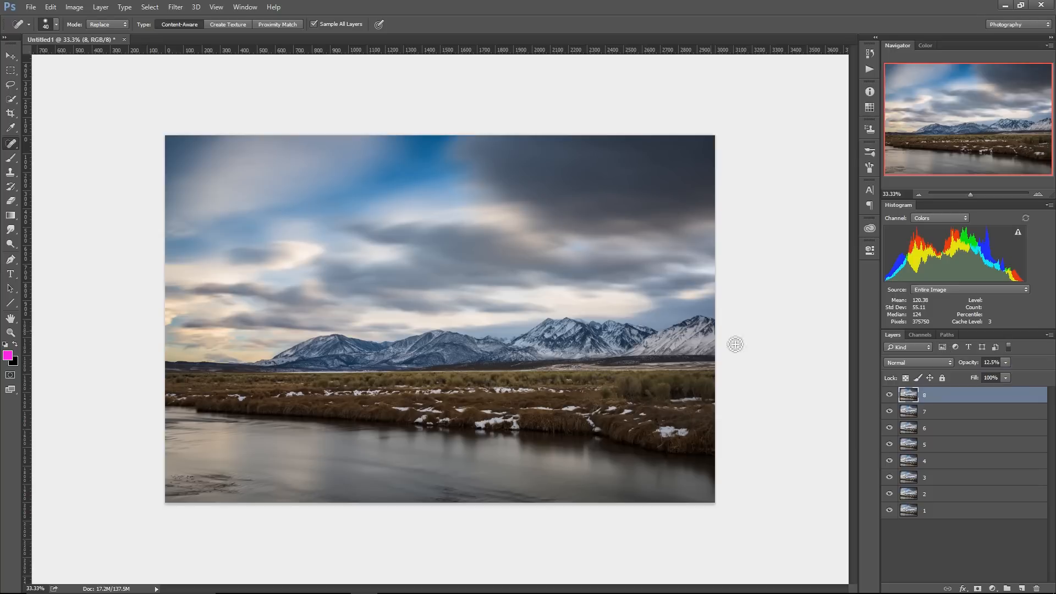
pyautogui.moveTo(409, 243)
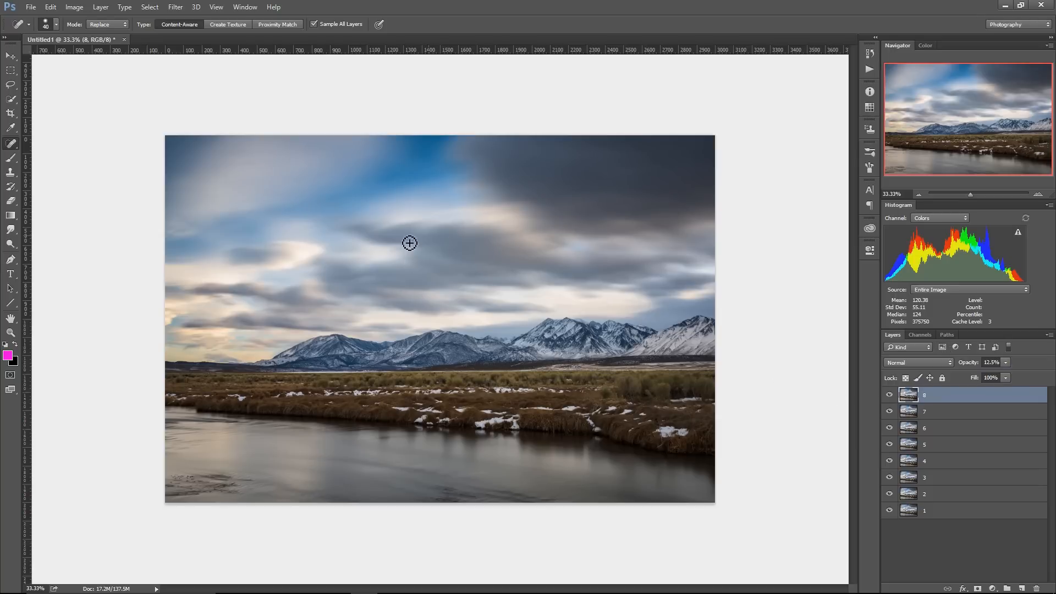
pyautogui.moveTo(851, 504)
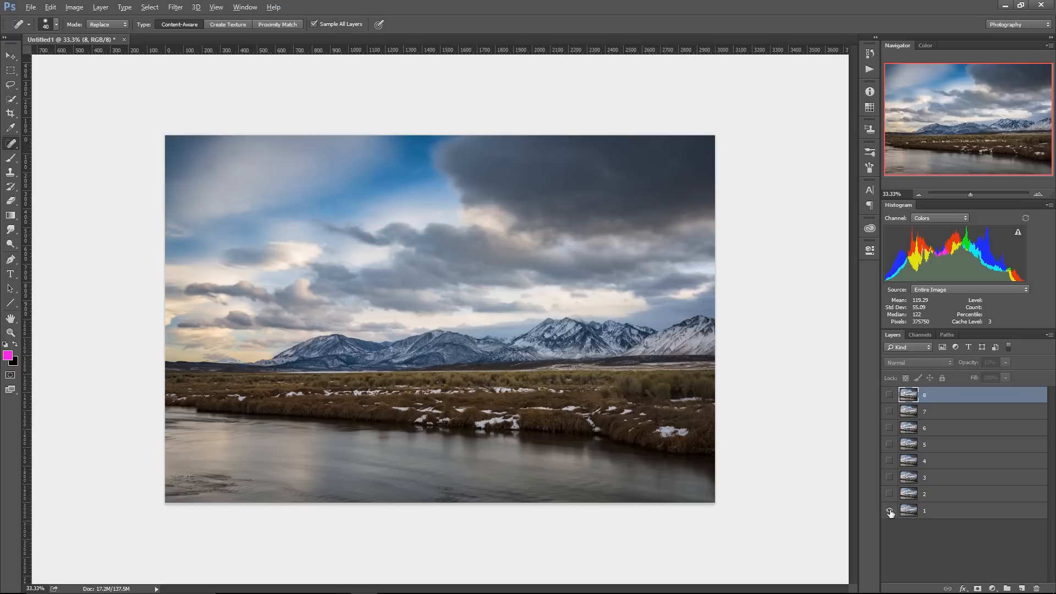
pyautogui.click(889, 511)
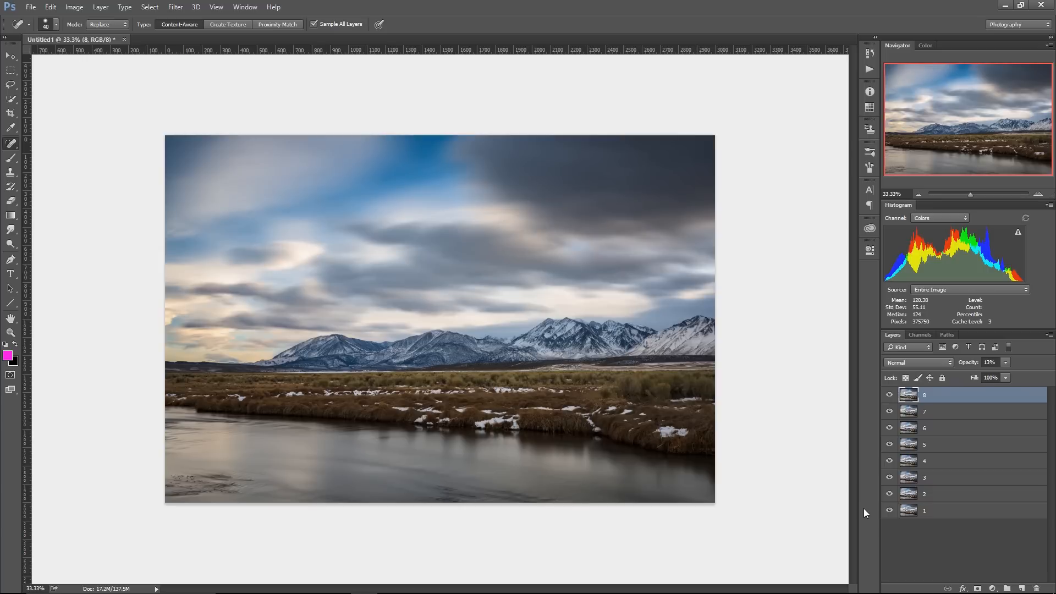
pyautogui.moveTo(853, 527)
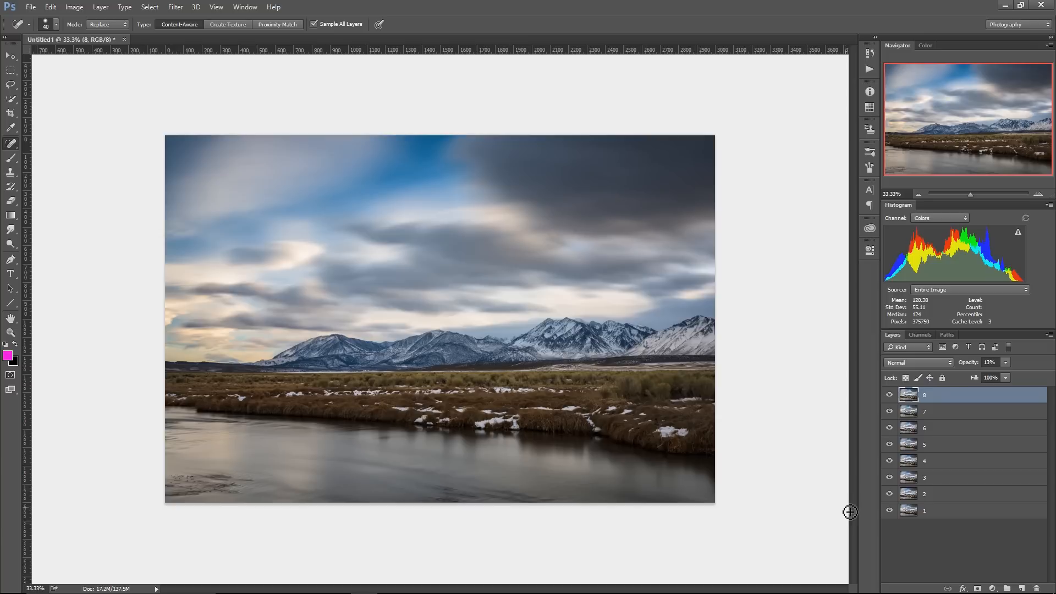
pyautogui.moveTo(851, 510)
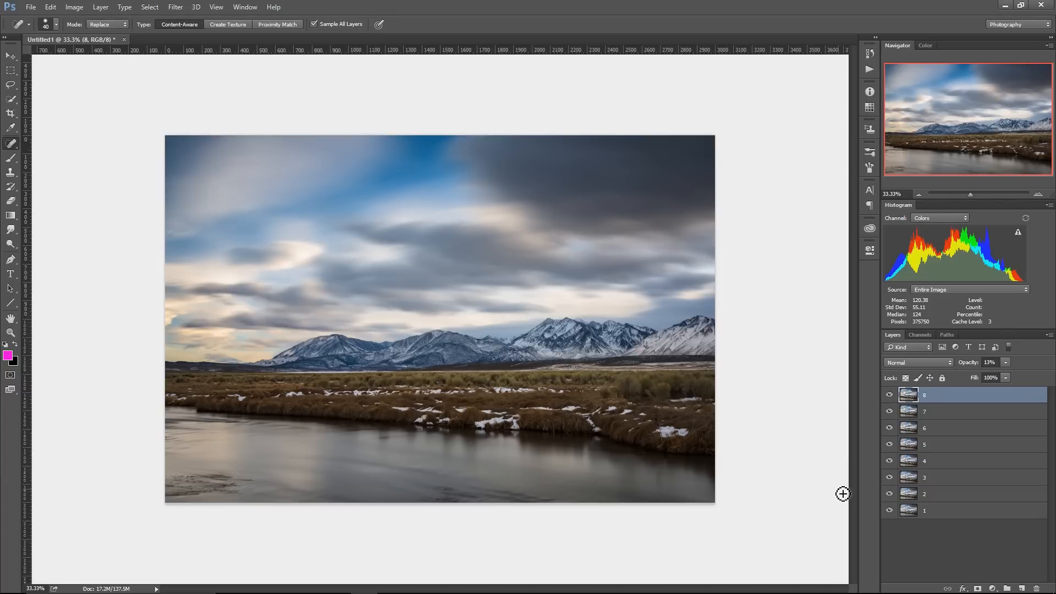
pyautogui.moveTo(853, 476)
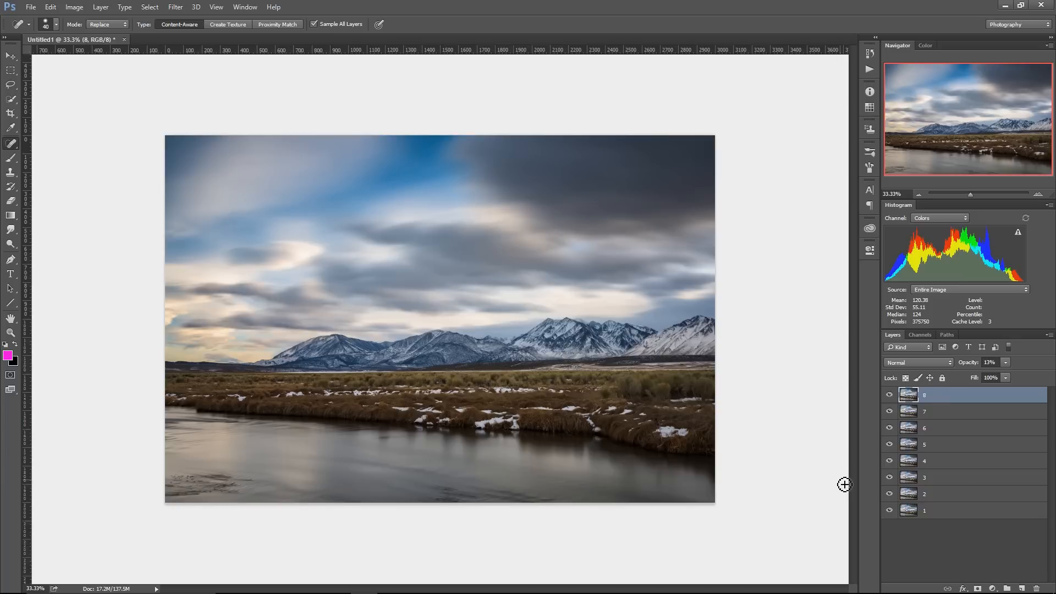
pyautogui.moveTo(843, 483)
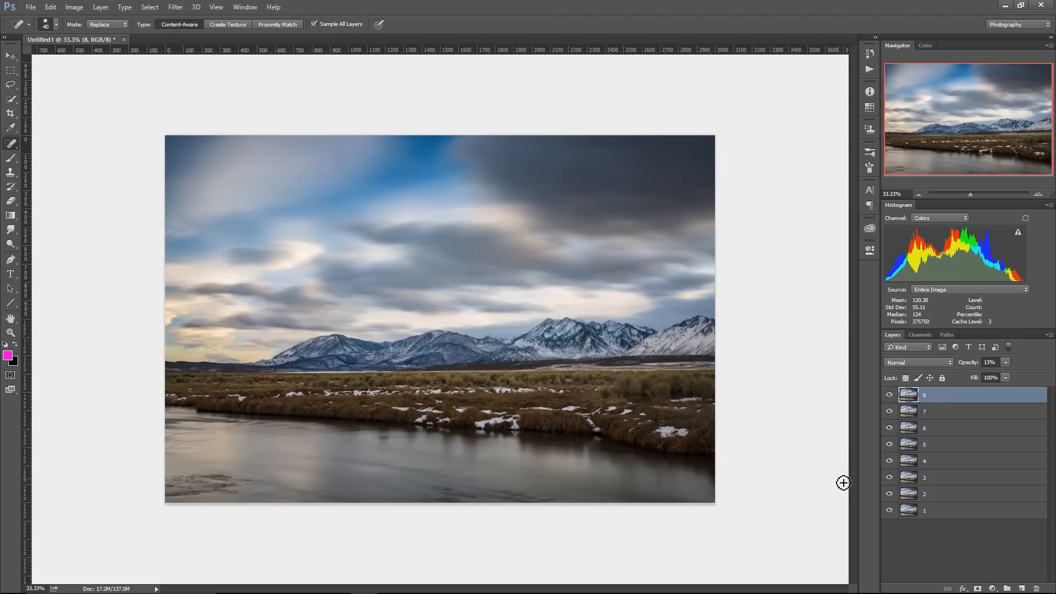
pyautogui.moveTo(852, 471)
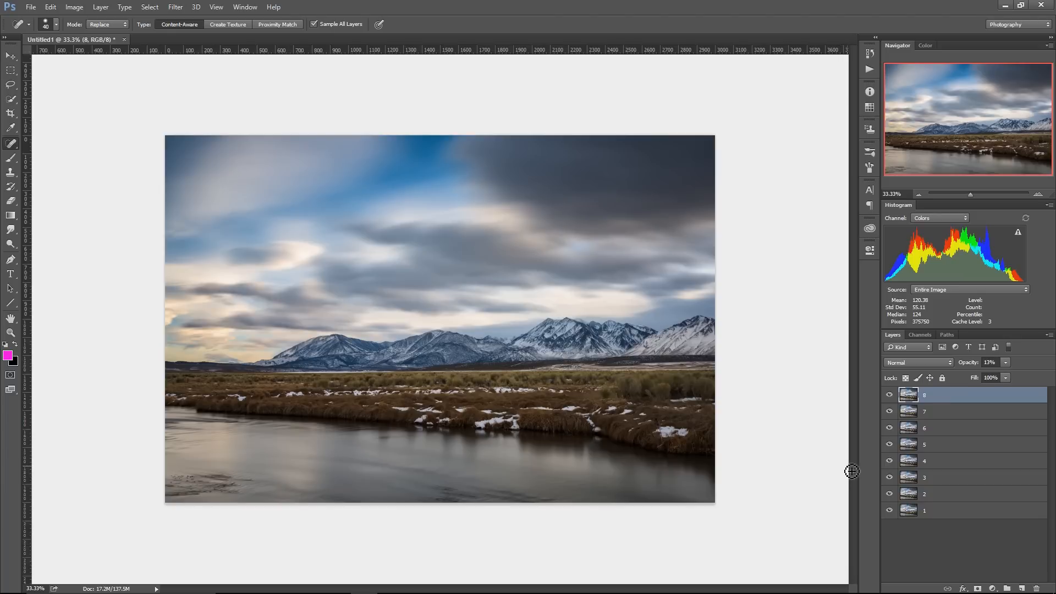
pyautogui.moveTo(849, 471)
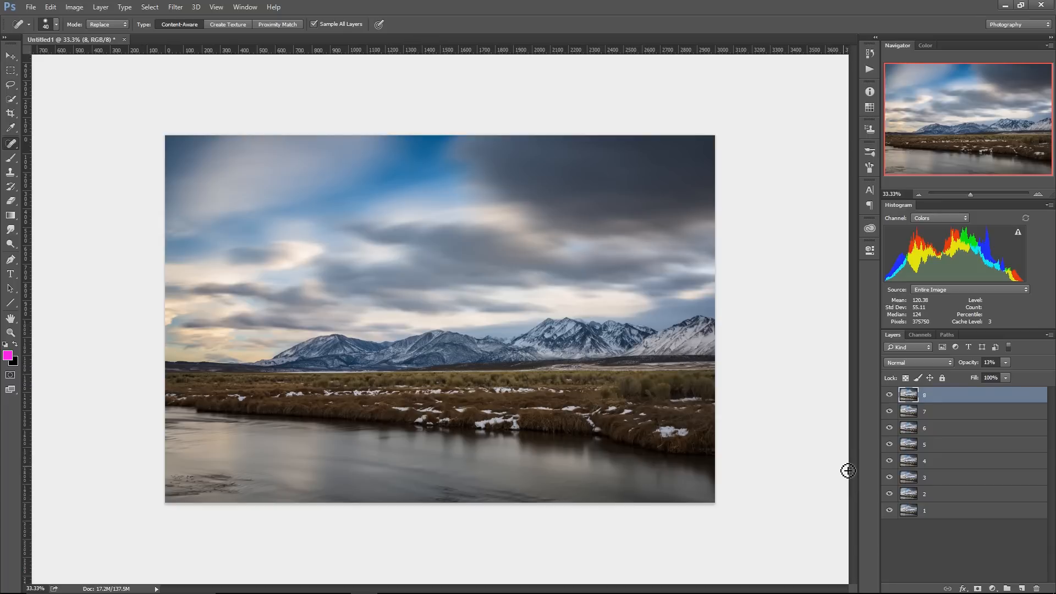
pyautogui.moveTo(787, 394)
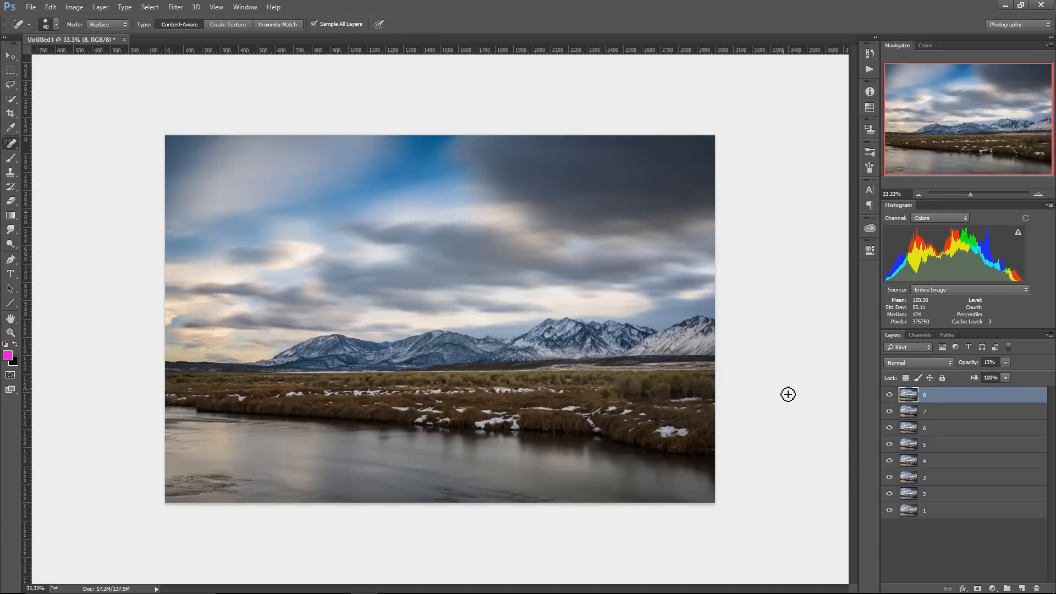
pyautogui.moveTo(792, 391)
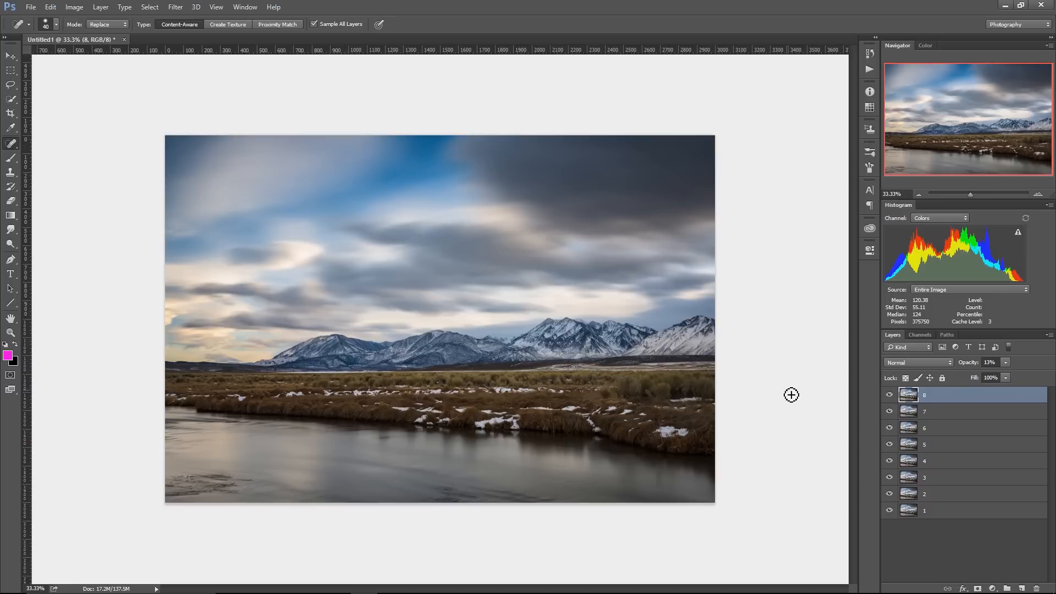
pyautogui.moveTo(799, 378)
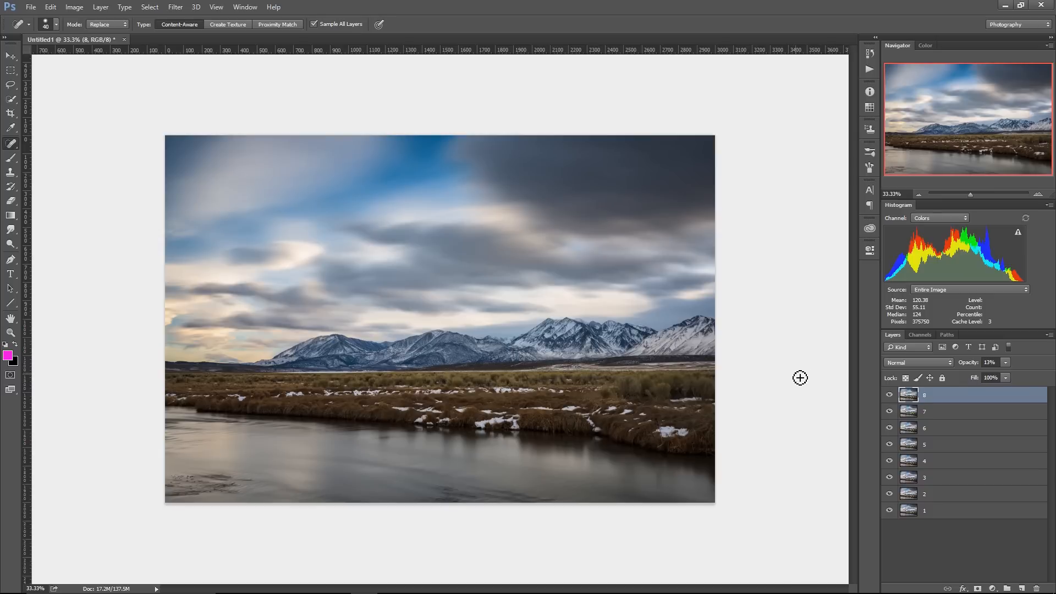
pyautogui.moveTo(717, 333)
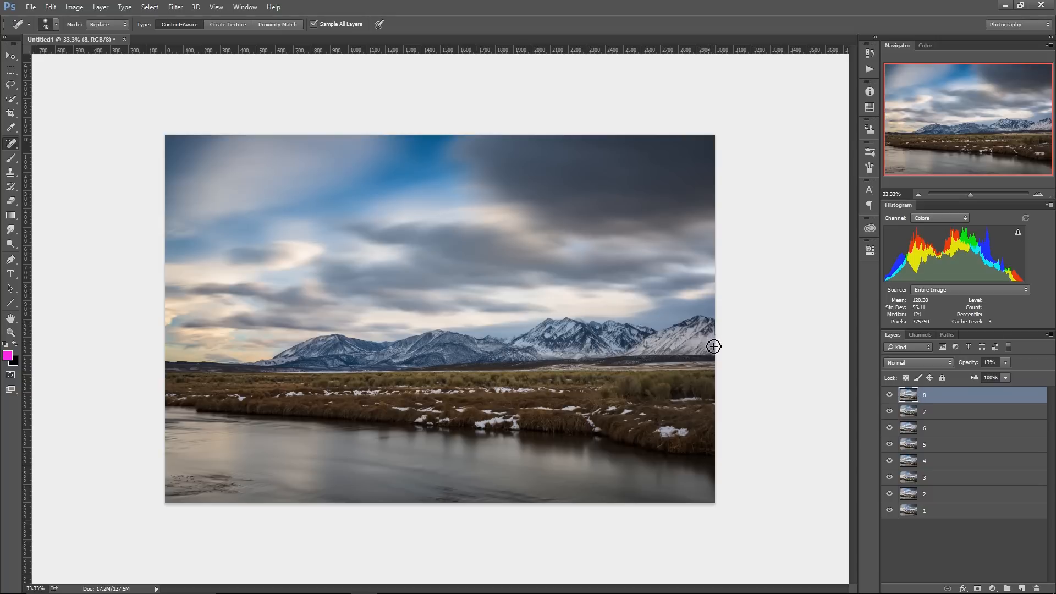
pyautogui.moveTo(715, 341)
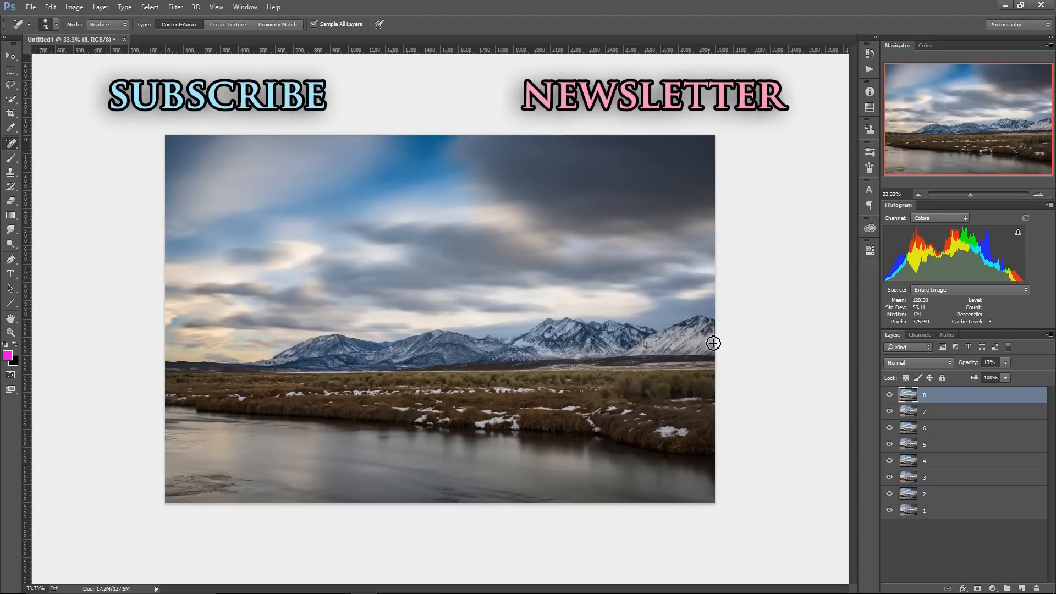
pyautogui.moveTo(710, 343)
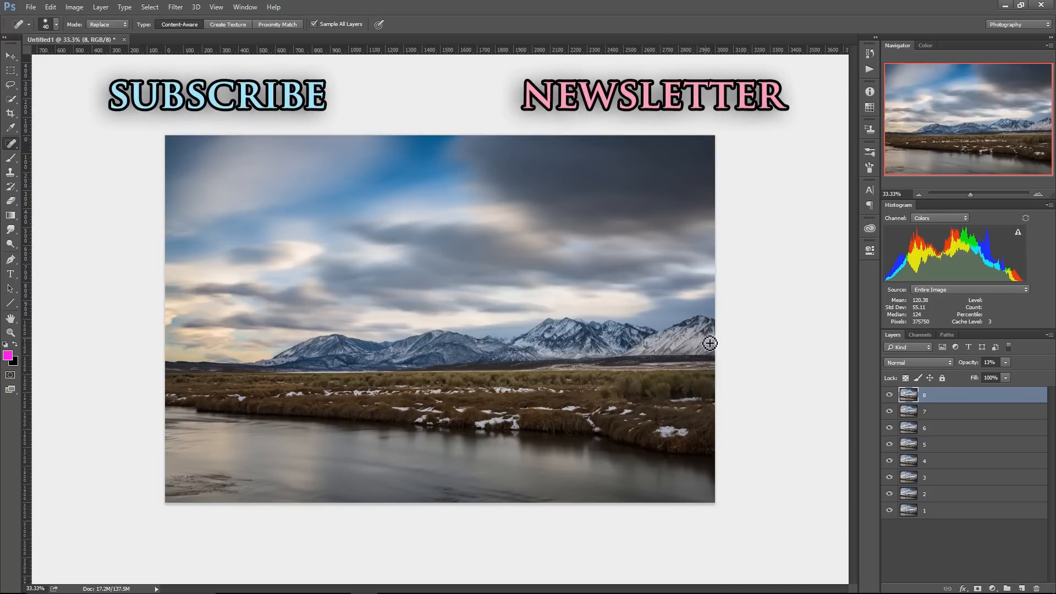